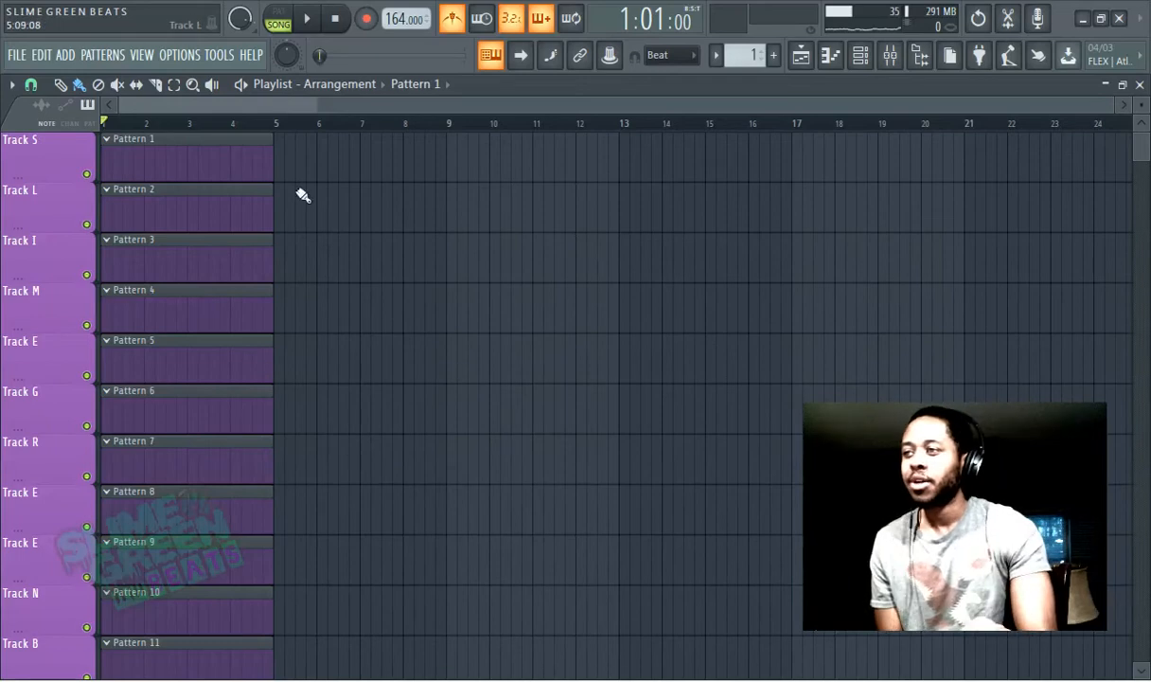
Browse the ADD menu's Synth classic, Synth special and synth plugin categories.
left_click(66, 54)
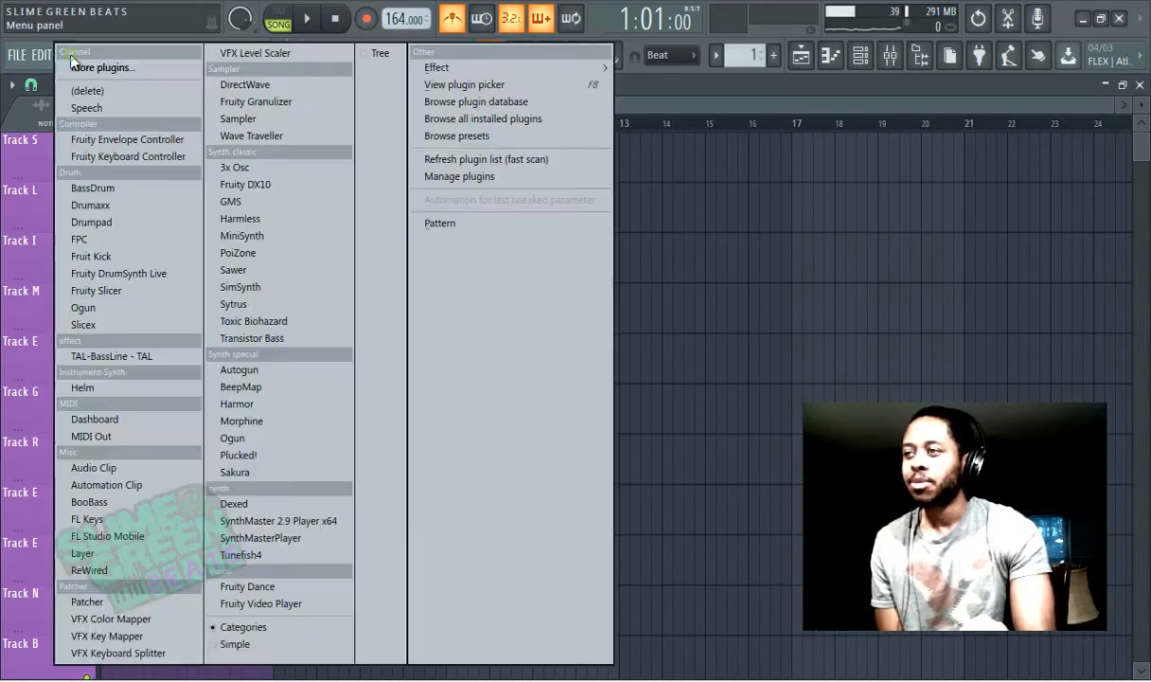
left_click(218, 54)
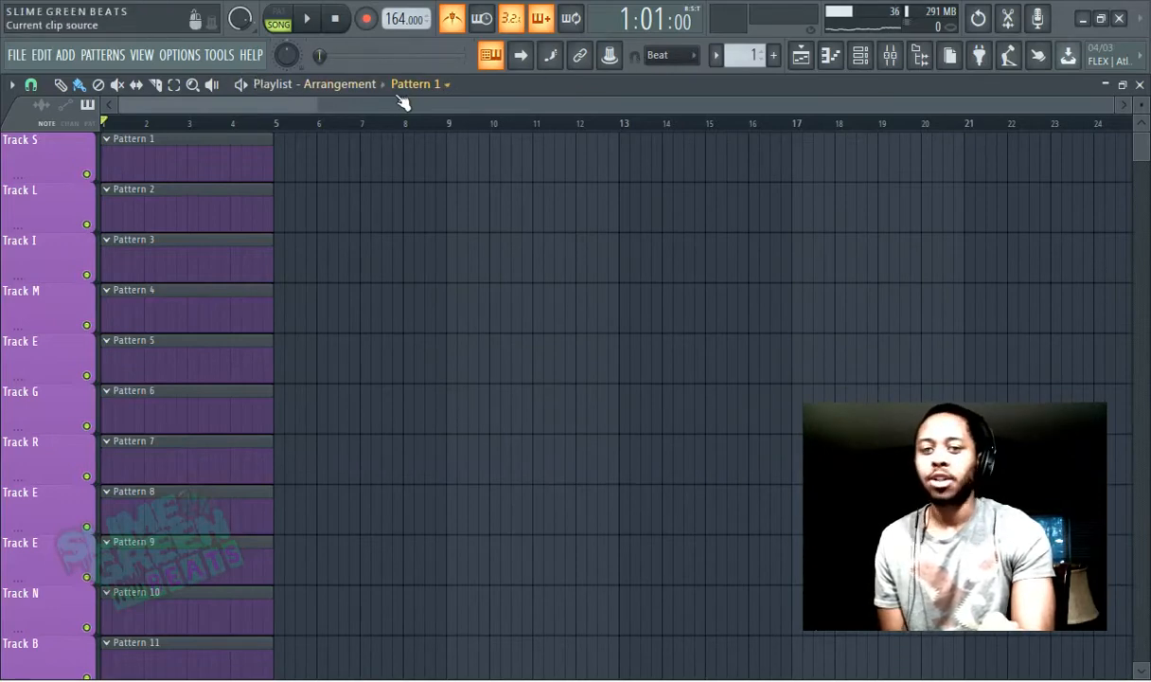
mouse_move(405, 100)
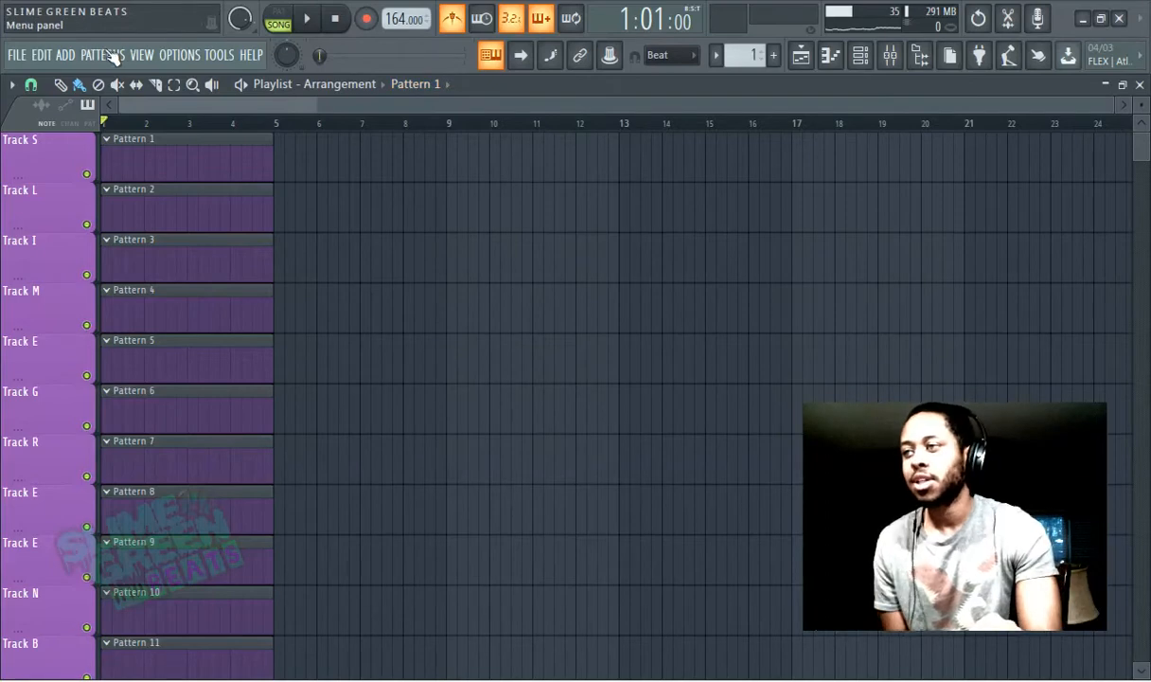
left_click(64, 54)
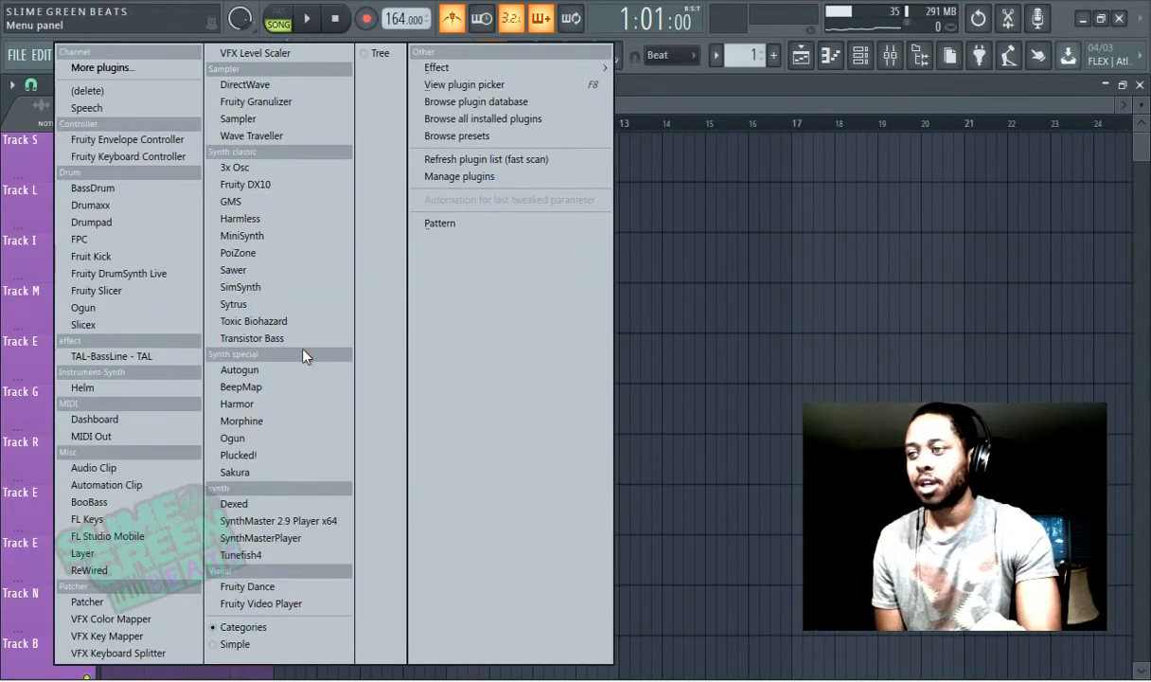
mouse_move(242, 235)
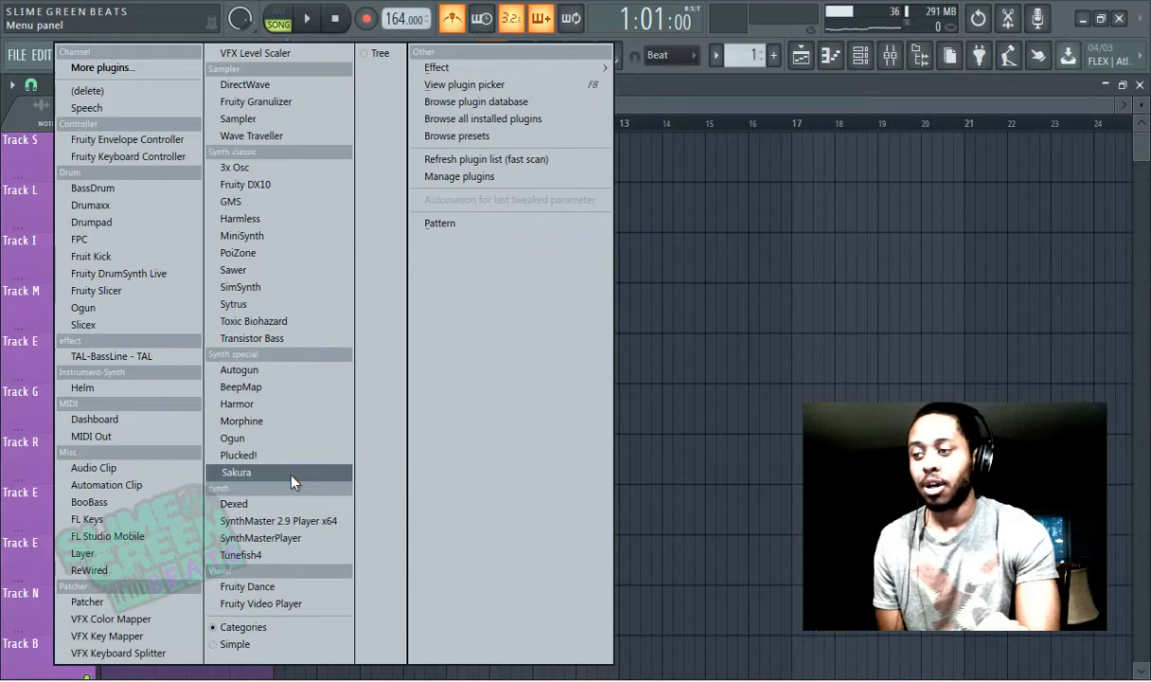
mouse_move(251, 180)
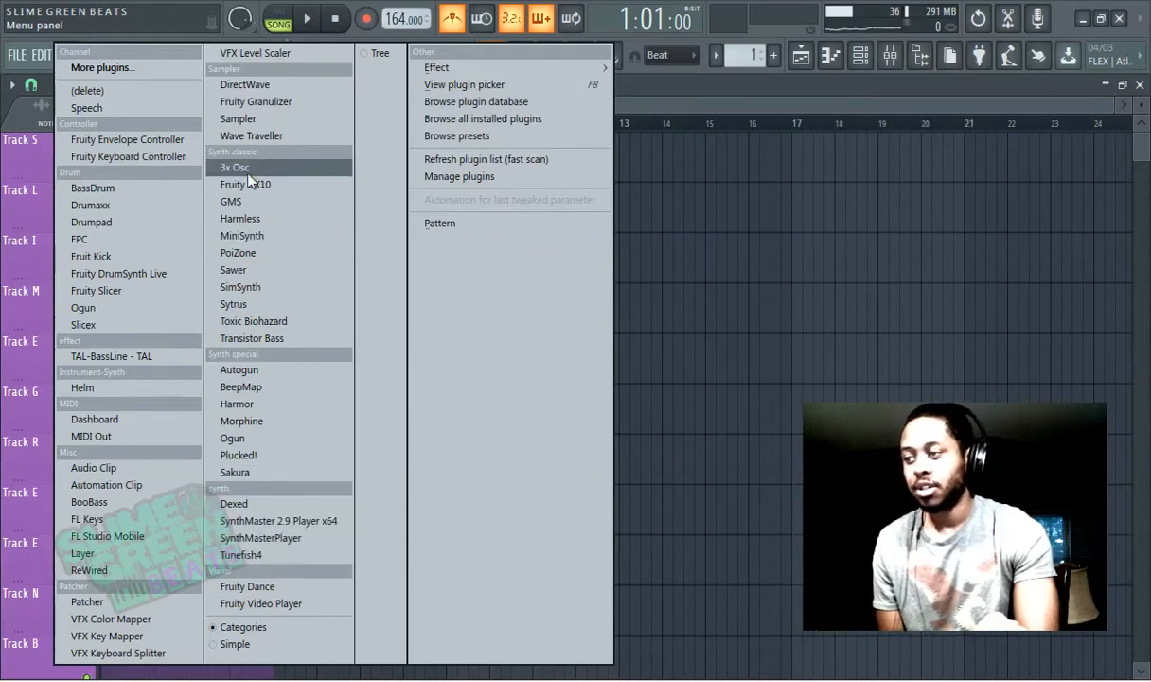
mouse_move(255, 386)
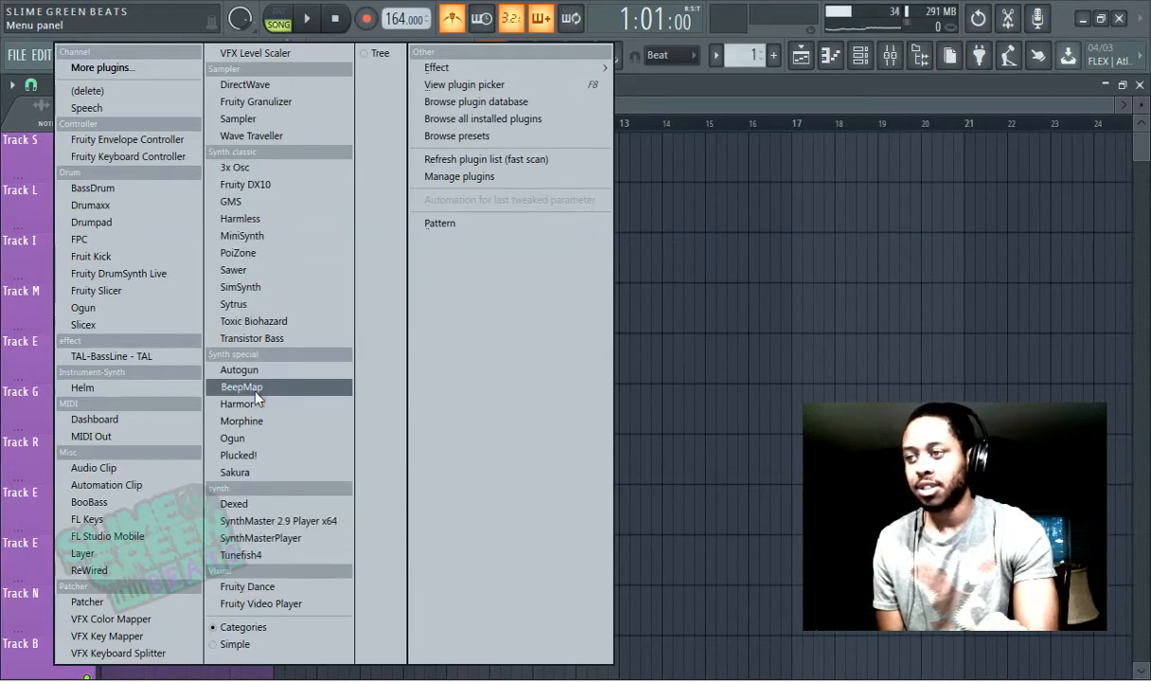
left_click(234, 503)
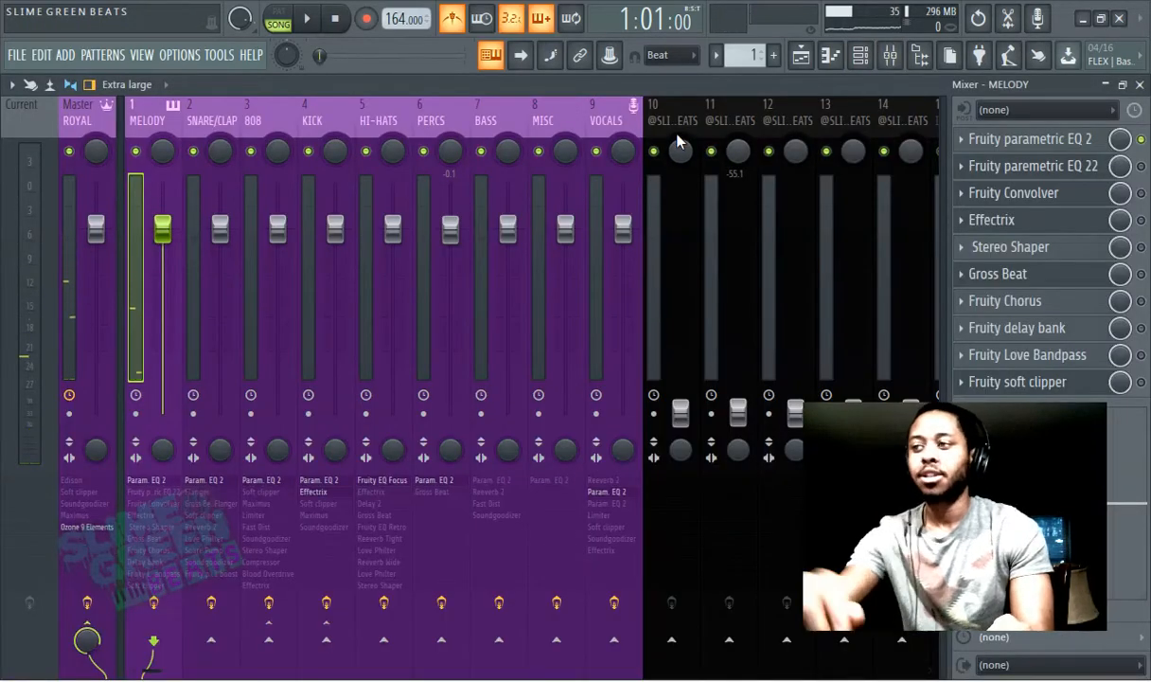
View the SNARE/CLAP insert, then the Master insert with Edison, Maximus and Ozone 9.
left_click(211, 120)
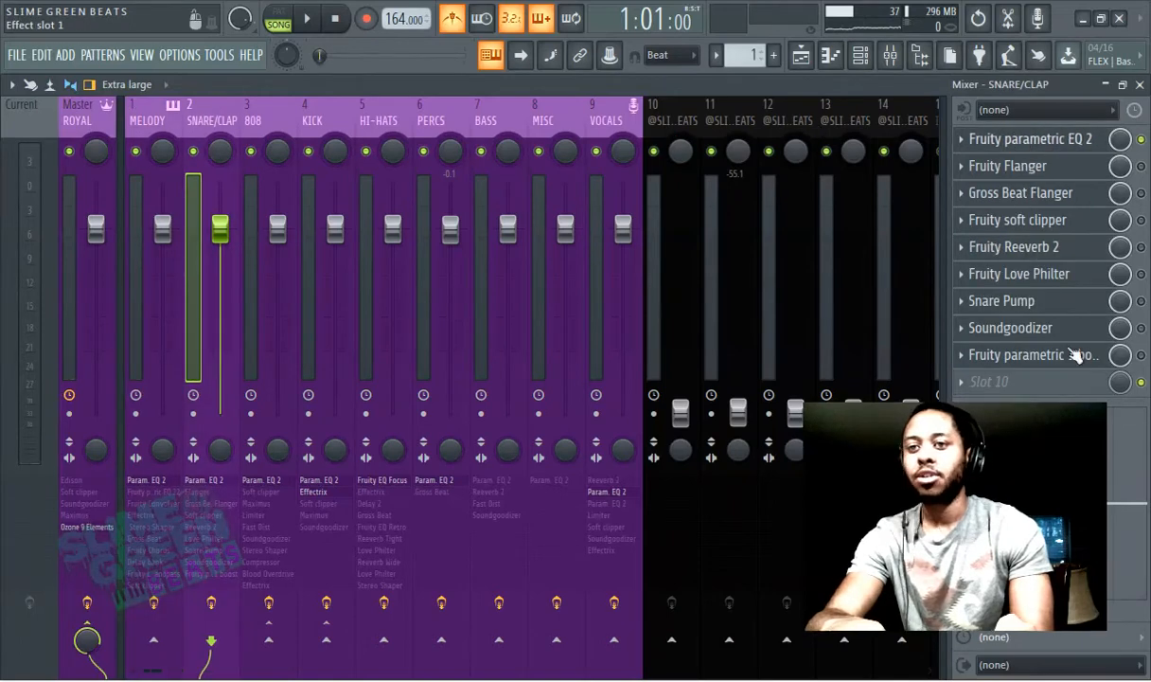
left_click(147, 120)
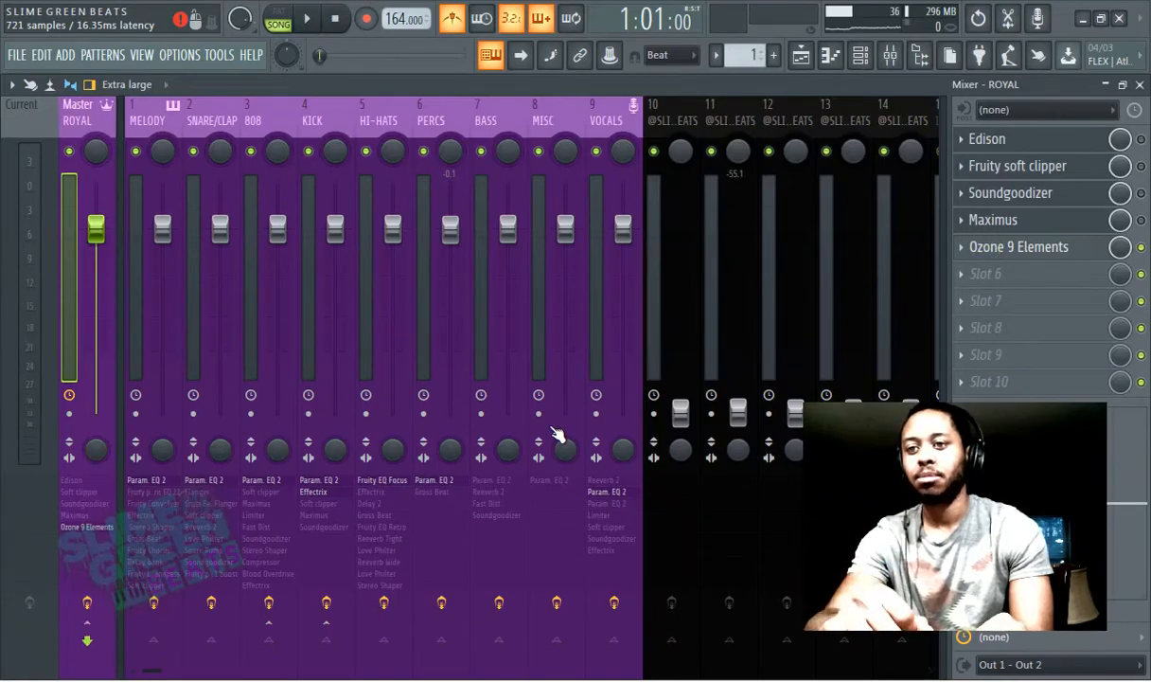
Open Ozone 9 Elements on the Master insert, then return to the MELODY insert.
double_click(1019, 246)
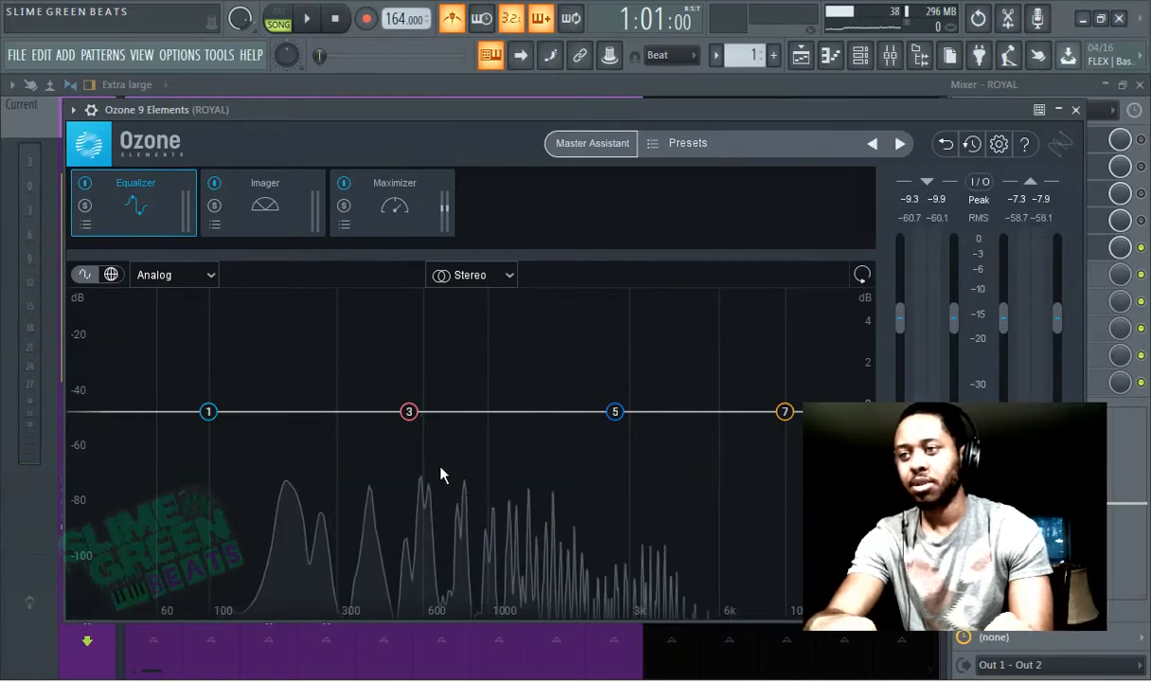
left_click(91, 110)
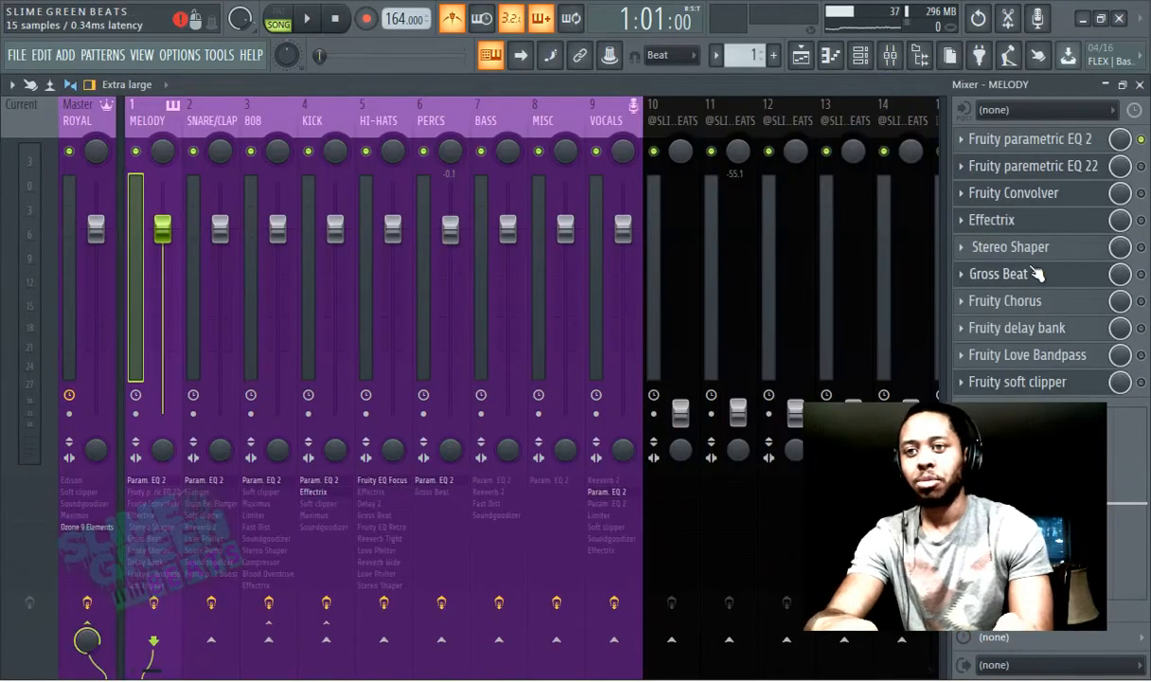
Toggle Gross Beat on MELODY, then view the 808 chain with Maximus and Limiter.
left_click(997, 274)
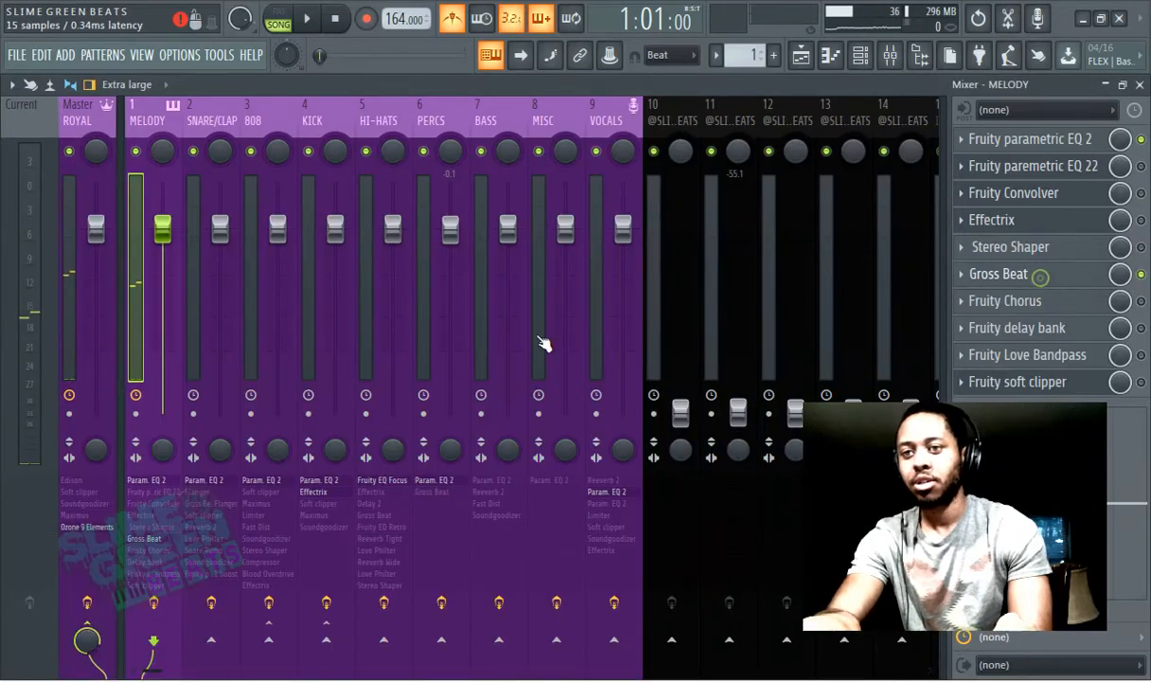
left_click(998, 273)
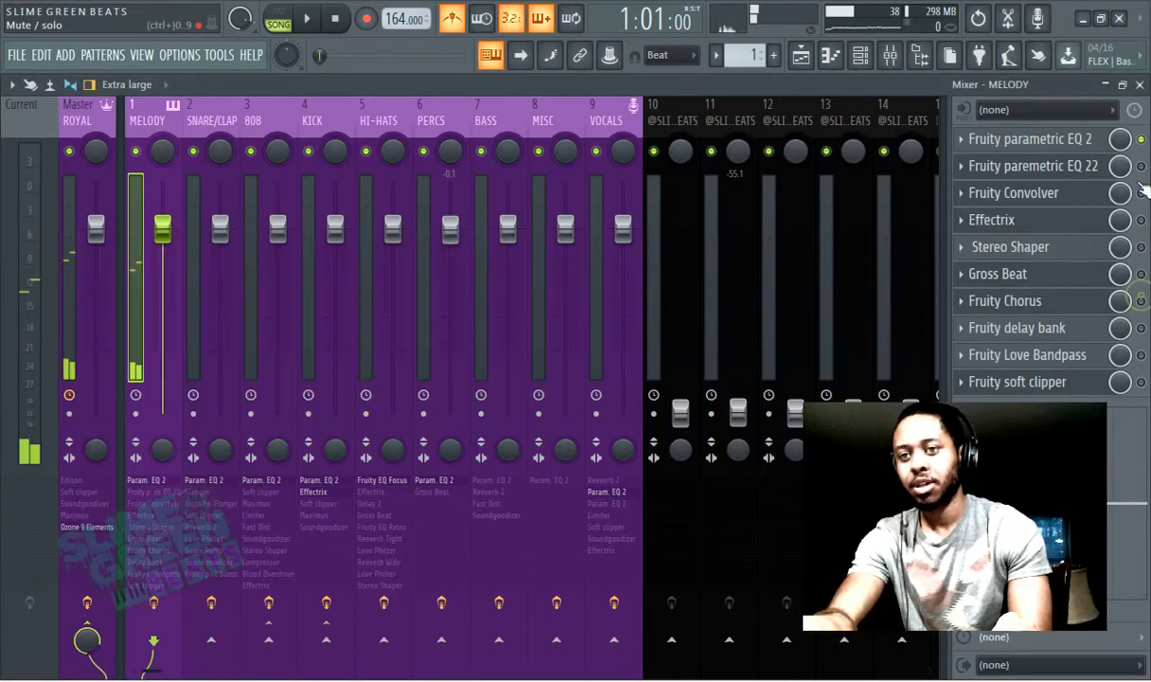
left_click(1141, 194)
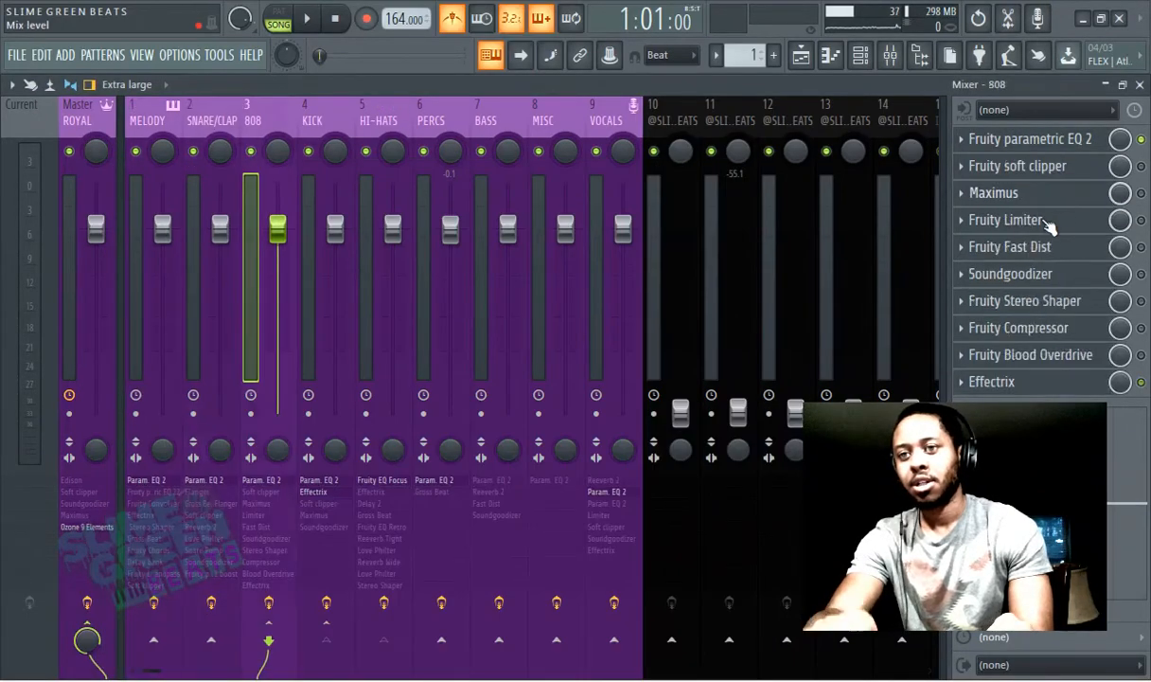
View the VOCALS, SNARE/CLAP and HI-HATS effect racks in turn.
left_click(605, 118)
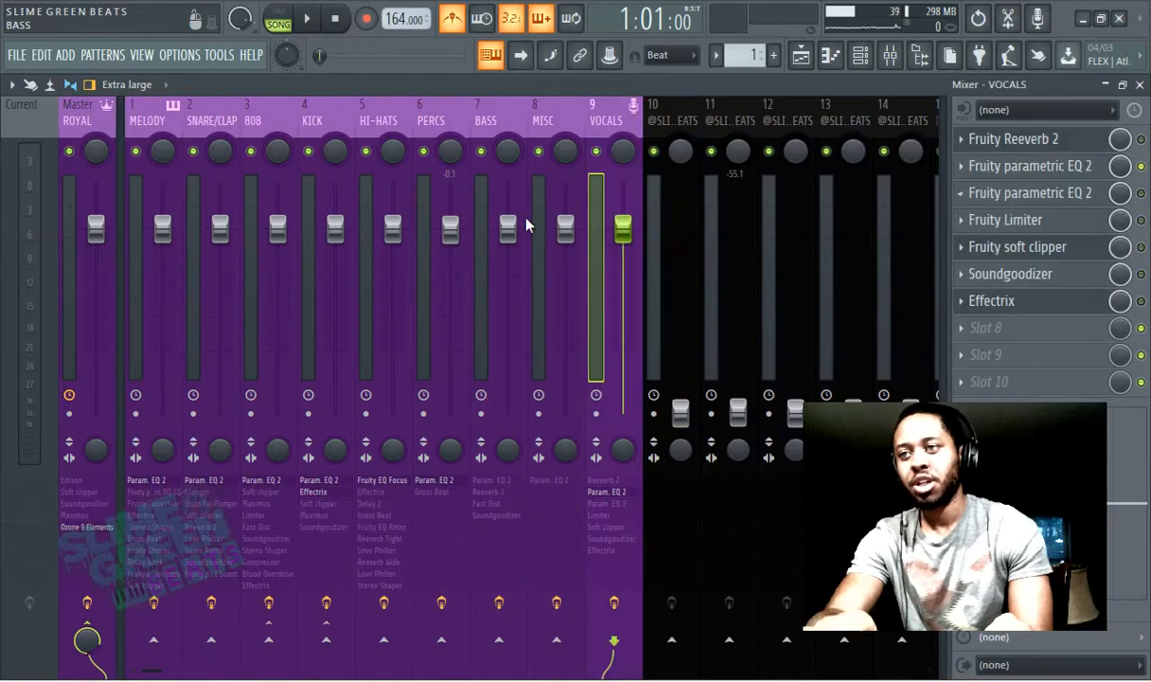
left_click(189, 111)
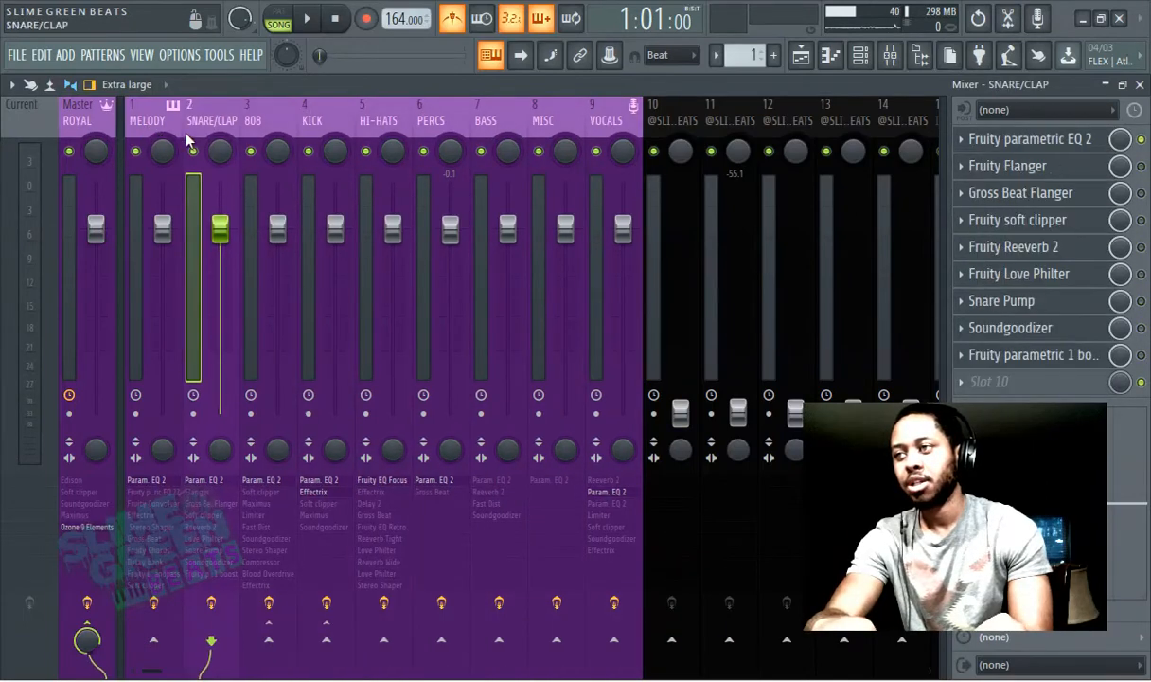
left_click(361, 121)
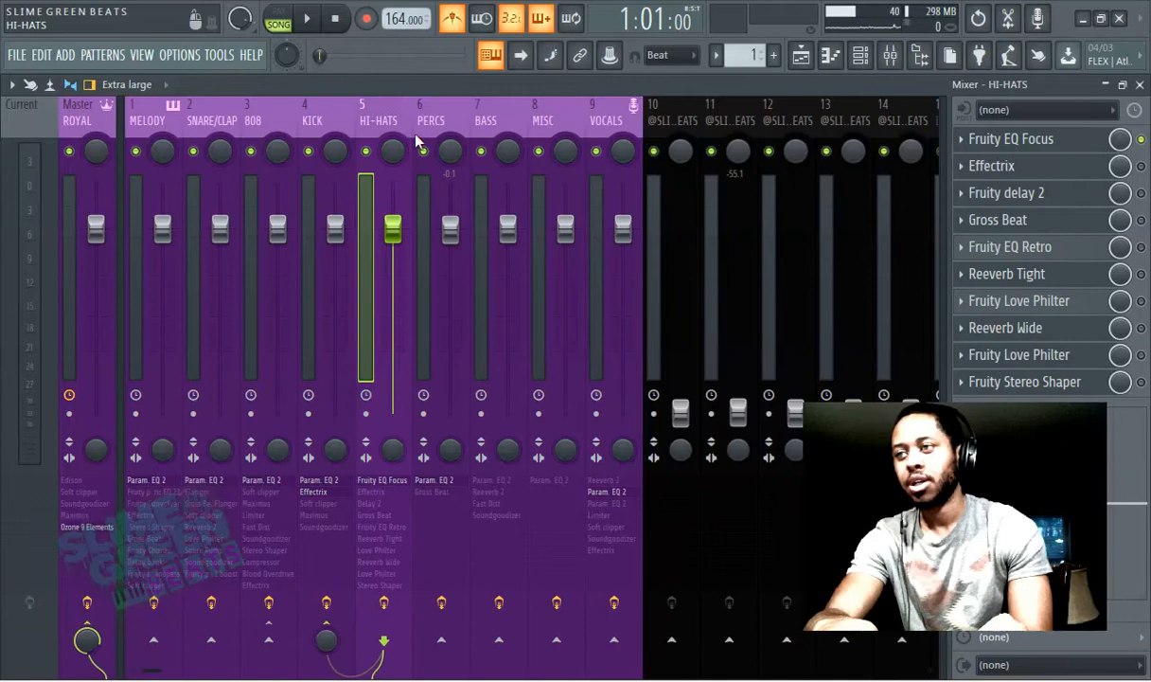
left_click(605, 119)
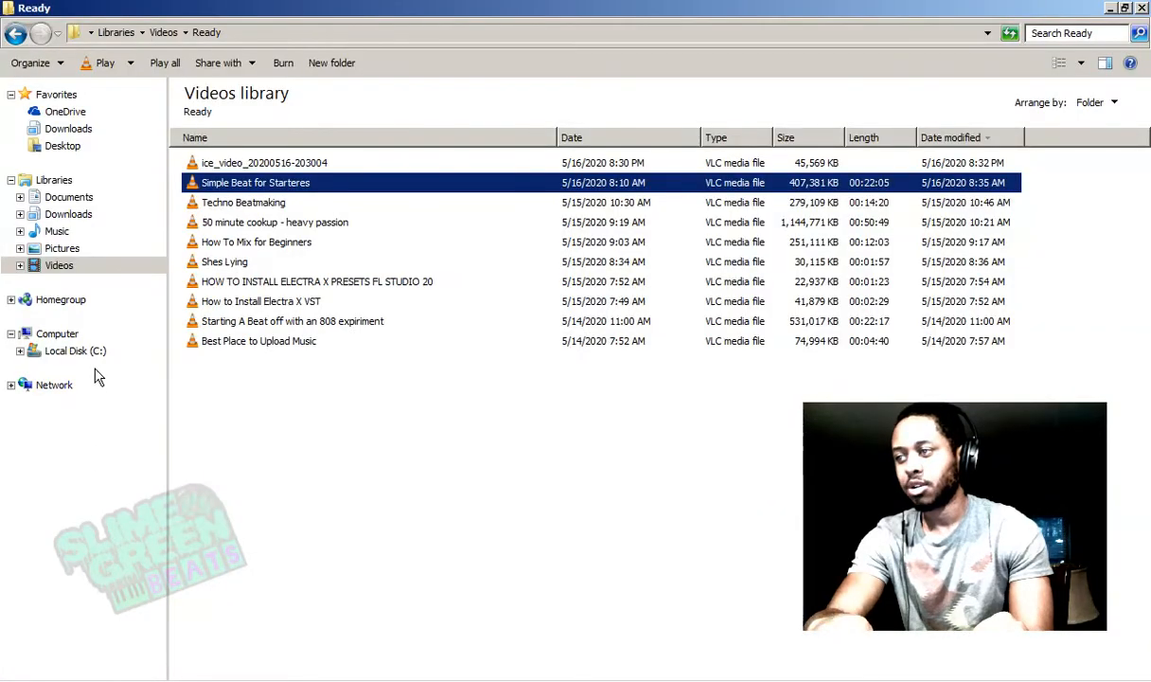
Show Local Disk (C:) in Explorer and select the Program Files folder.
left_click(74, 351)
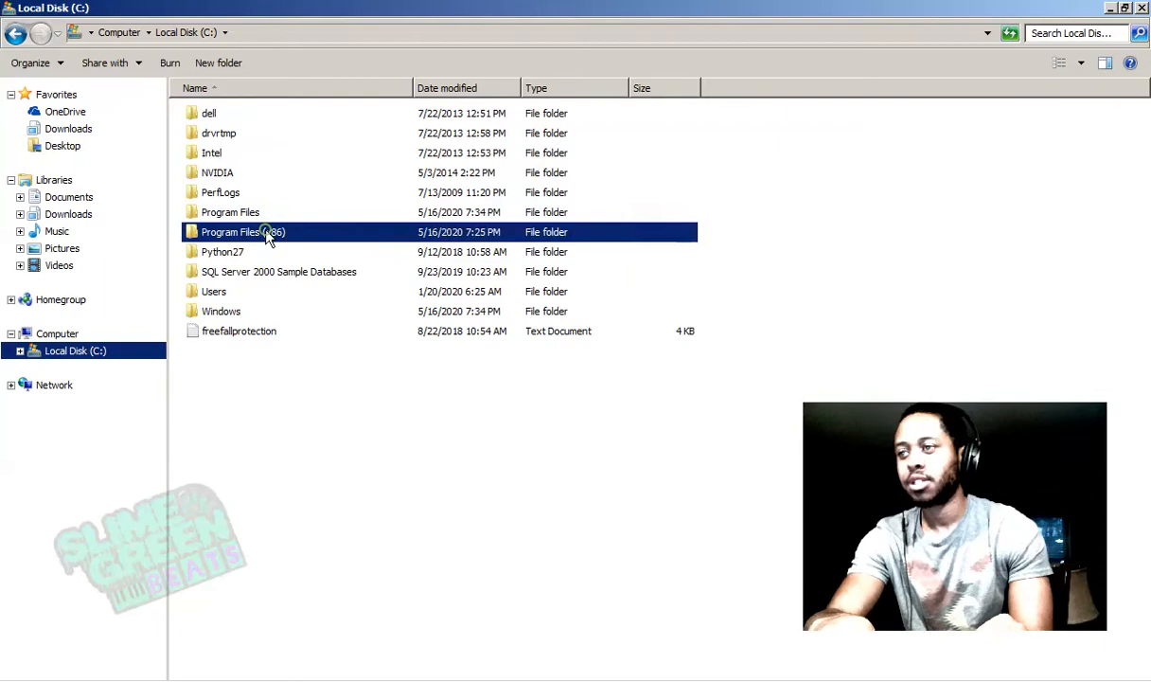
left_click(229, 211)
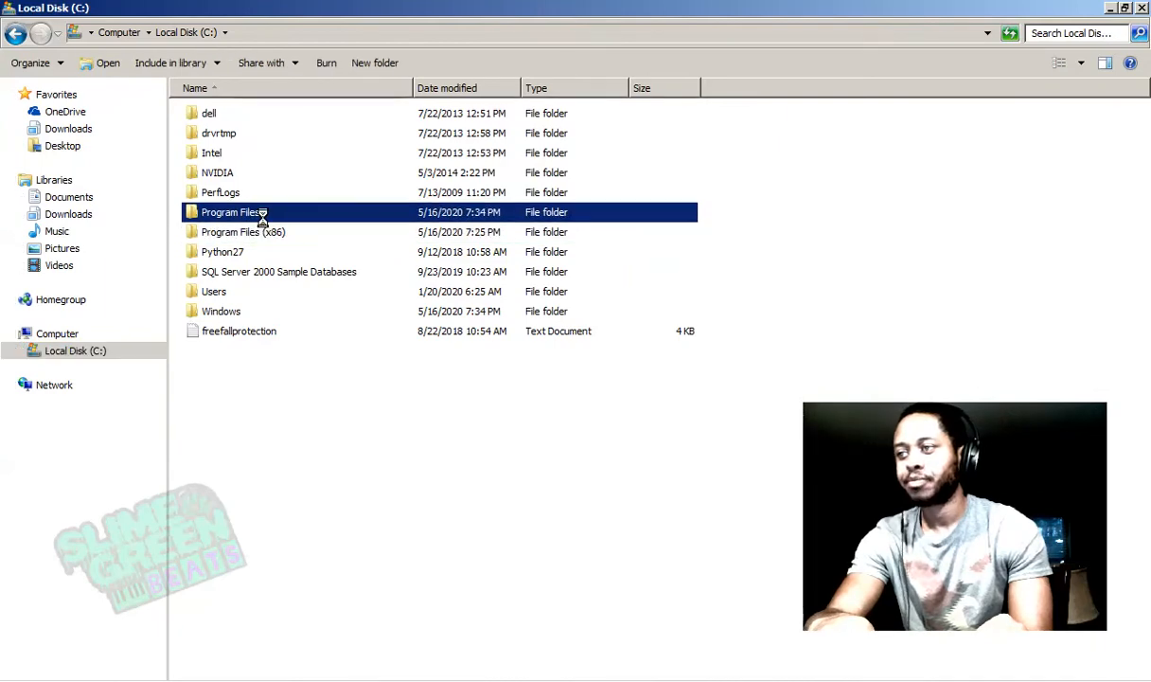
Inspect Program Files\VstPlugIns (ElectraX, KV331 Audio), then return to Local Disk (C:).
double_click(232, 211)
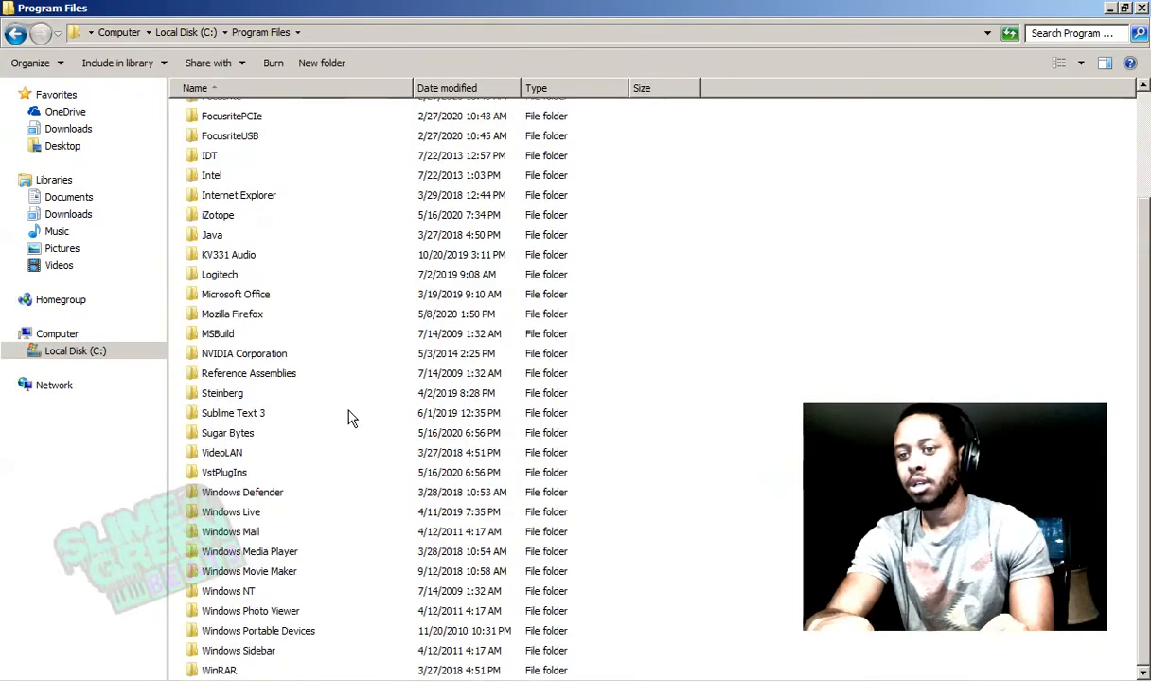
mouse_move(274, 497)
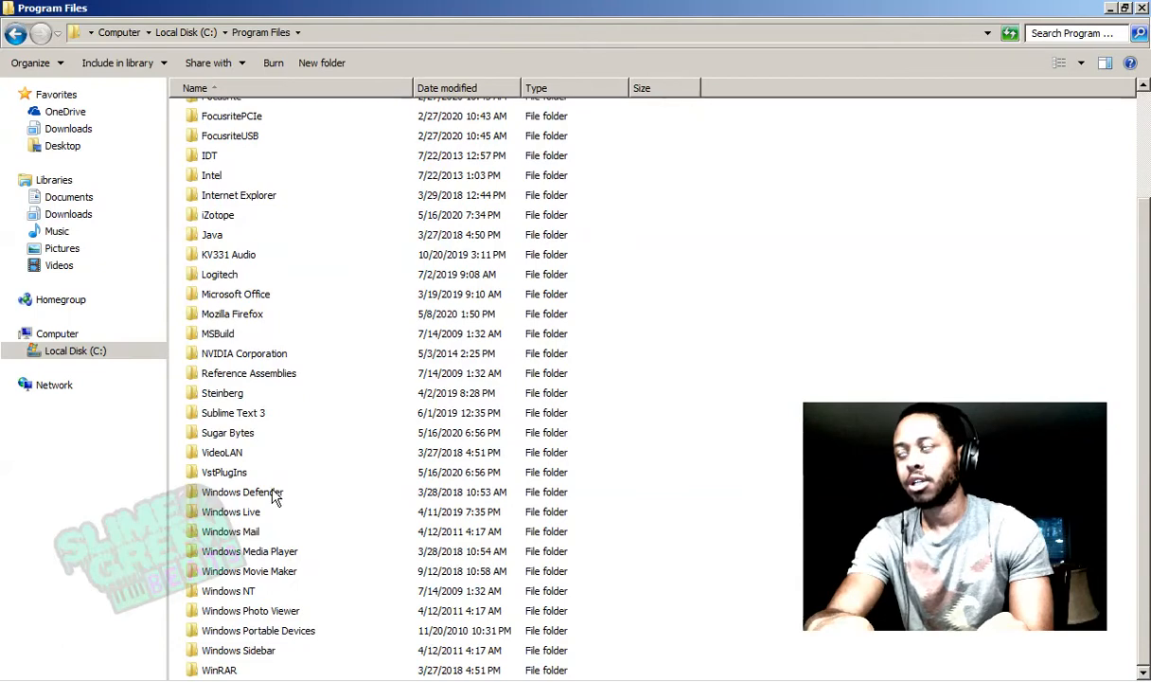
scroll("up", 3)
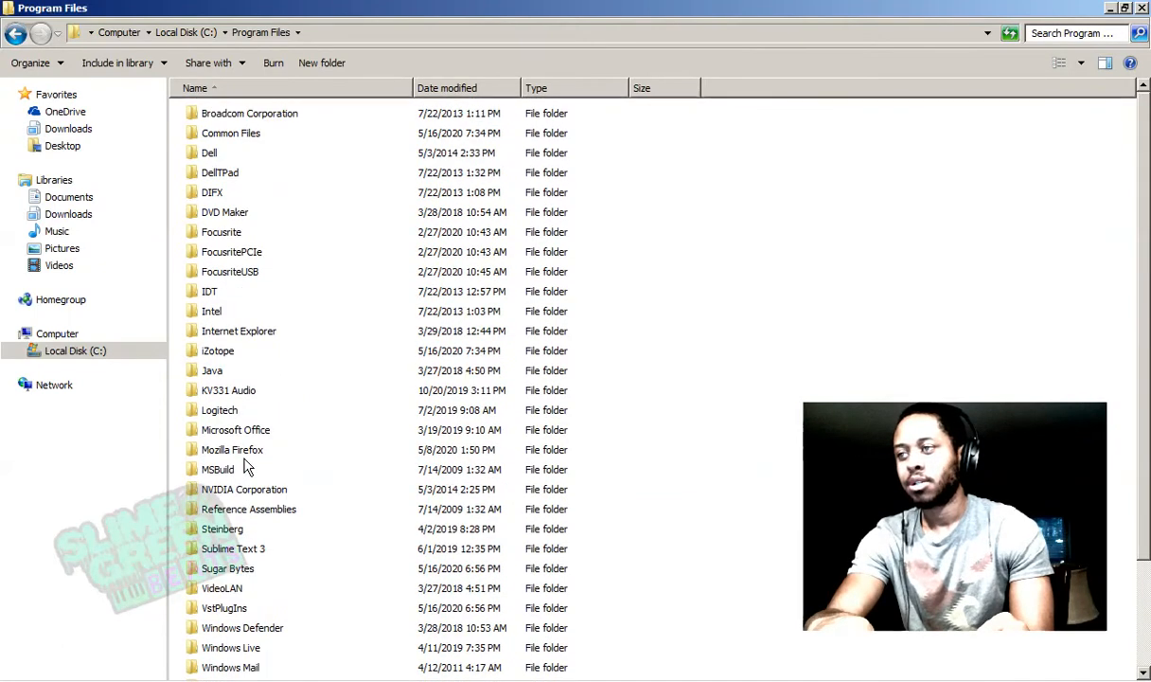
scroll("down", 3)
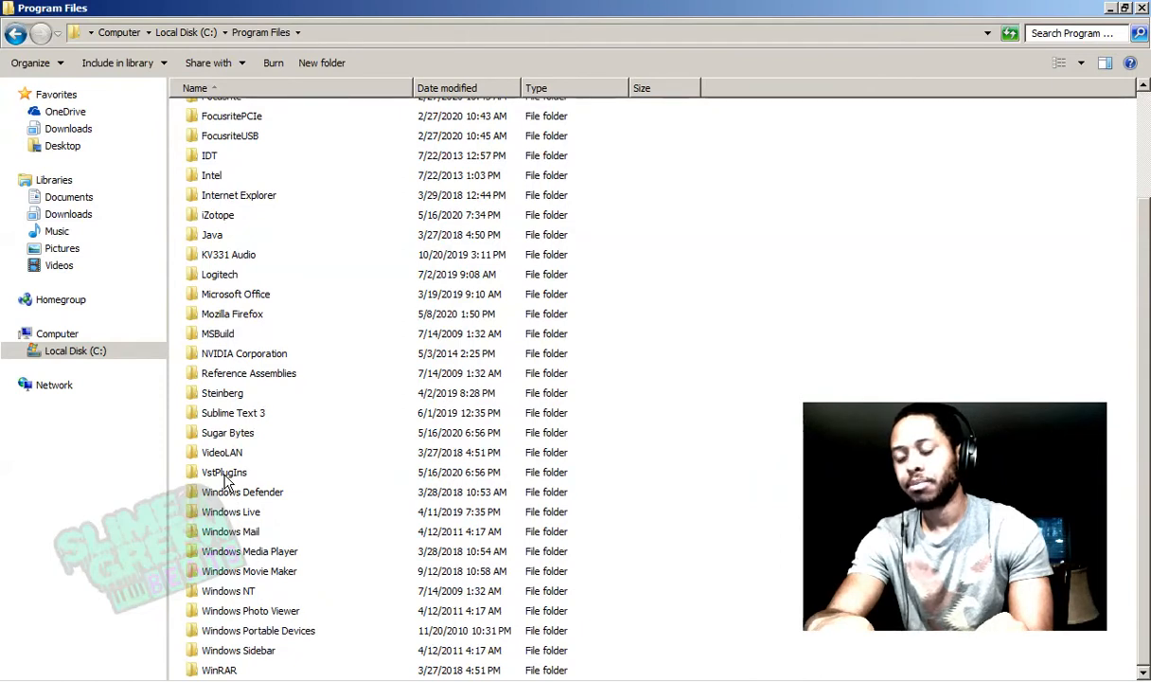
mouse_move(224, 471)
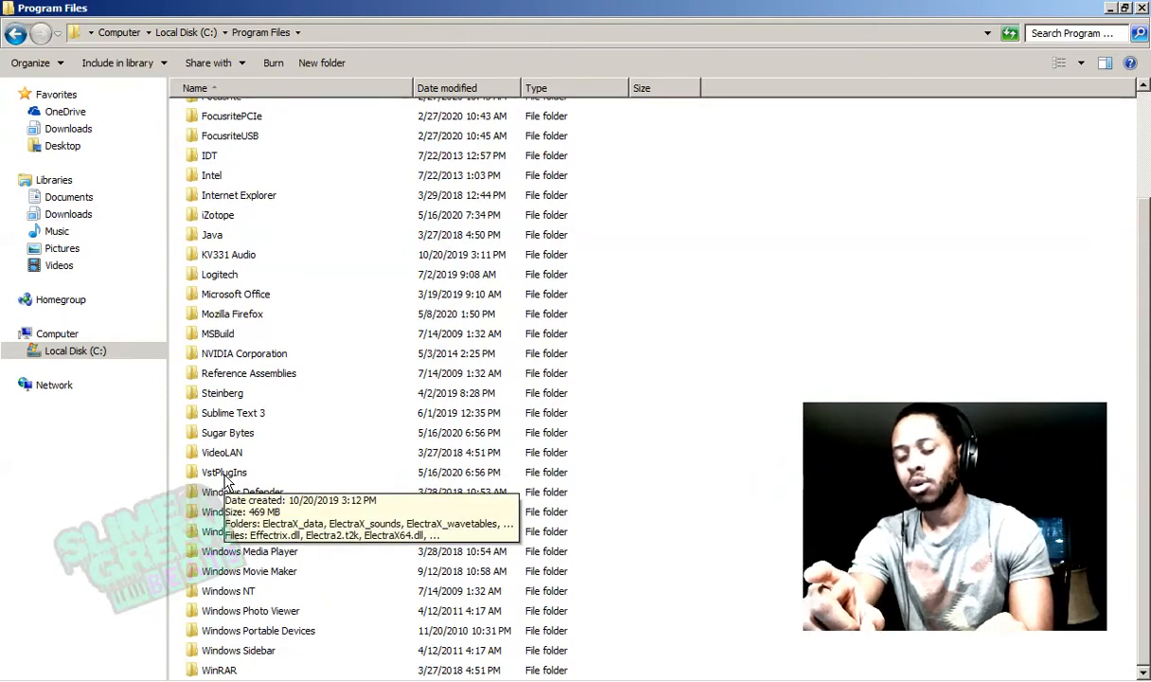
left_click(224, 471)
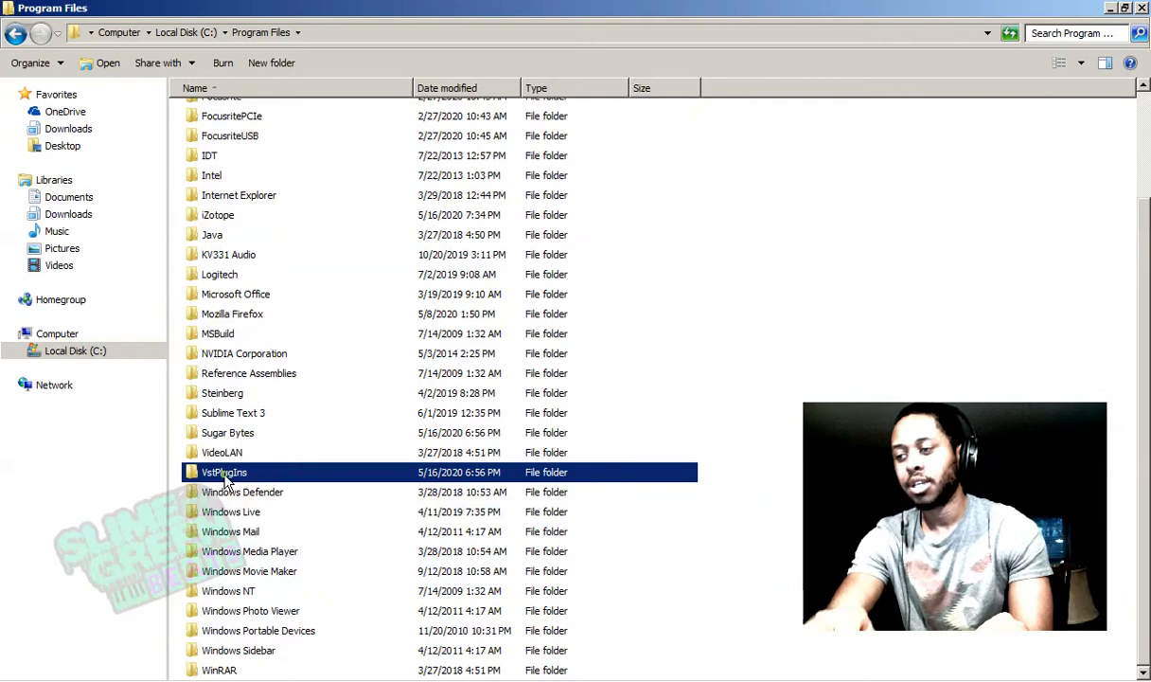
double_click(224, 471)
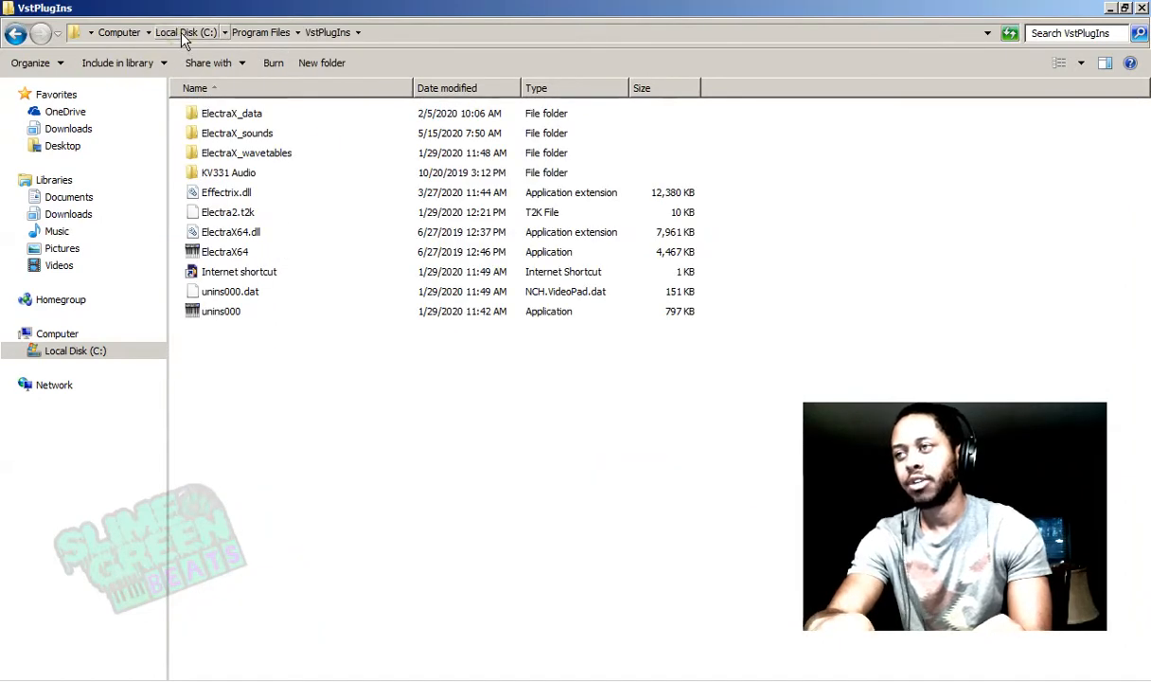
left_click(187, 33)
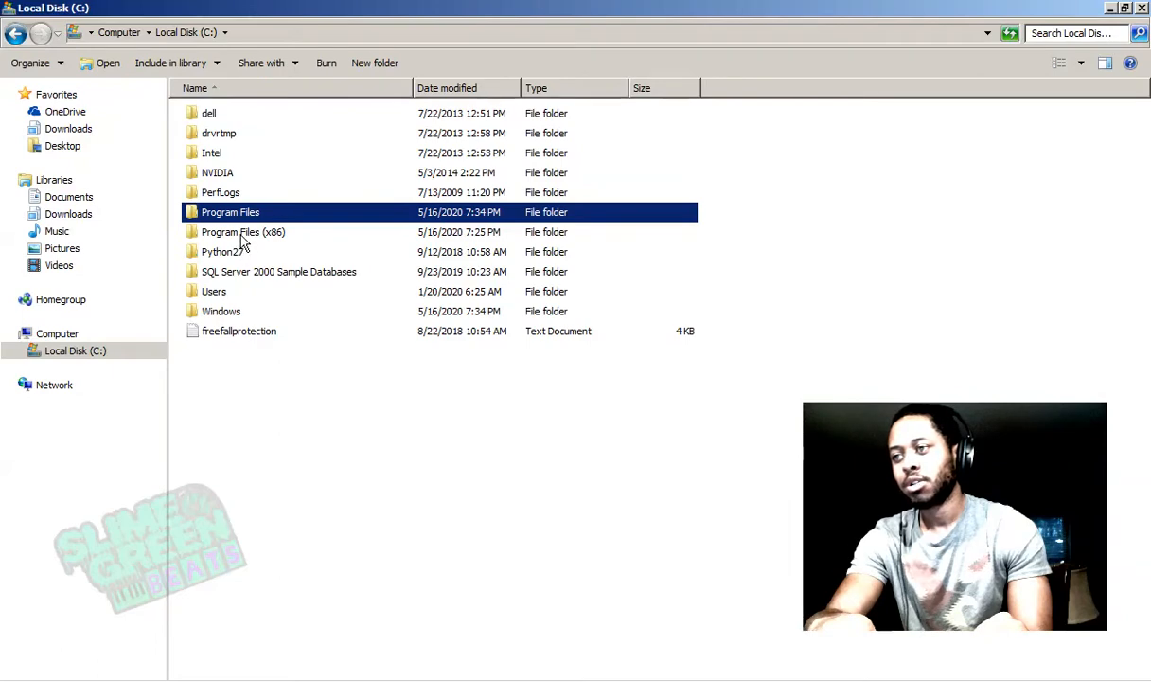
Reach Program Files (x86)\Image-Line\FL Studio 20\Plugins, then step back to FL Studio 20.
double_click(242, 232)
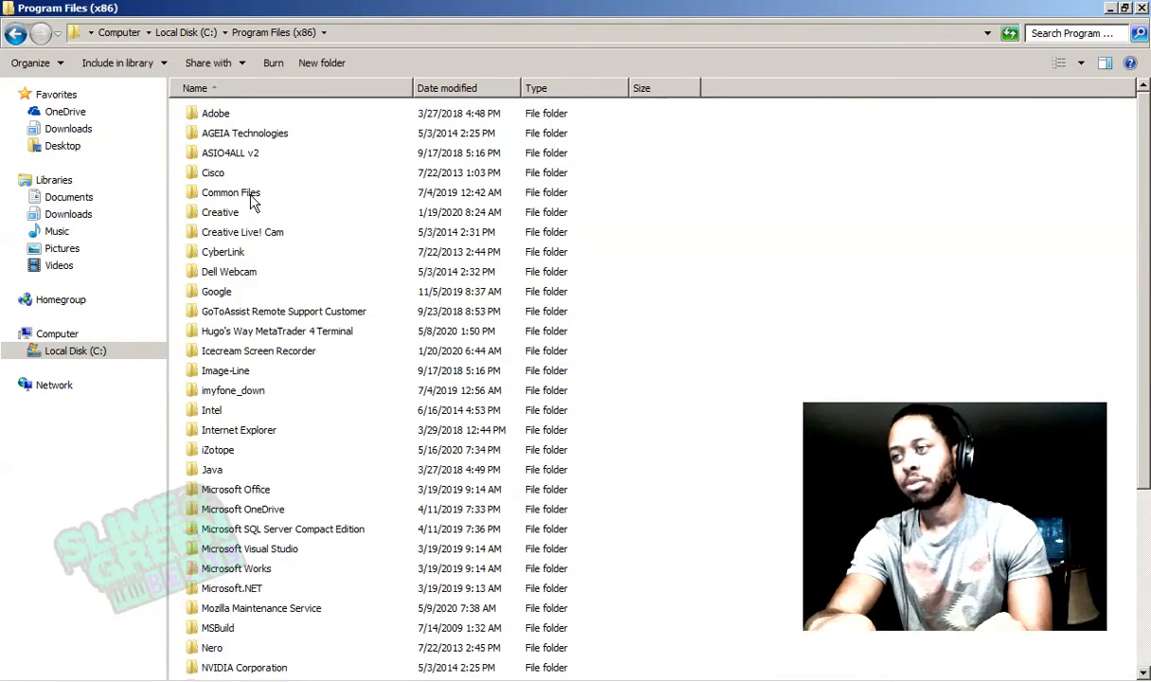
double_click(226, 370)
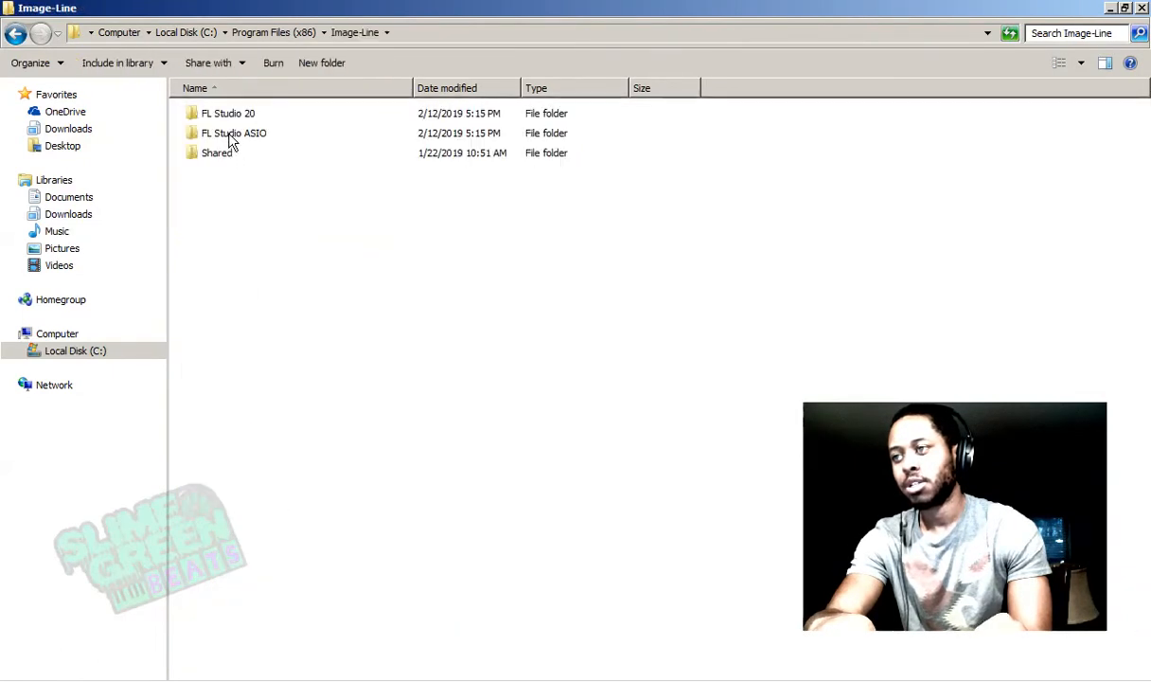
double_click(228, 113)
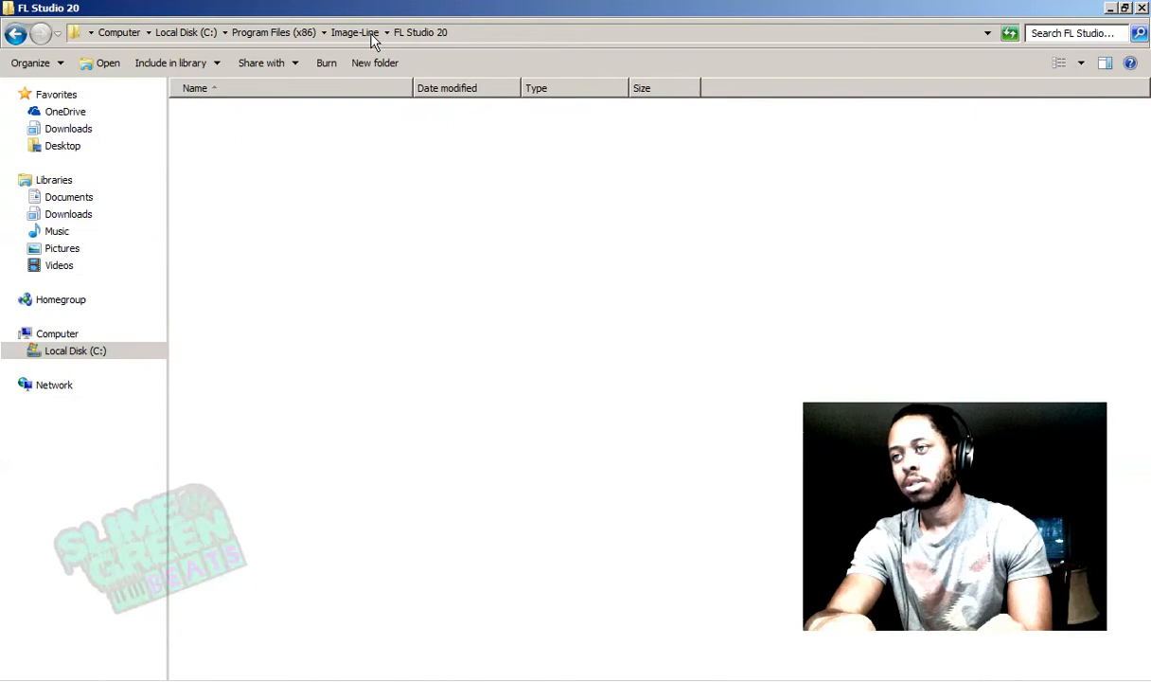
mouse_move(647, 235)
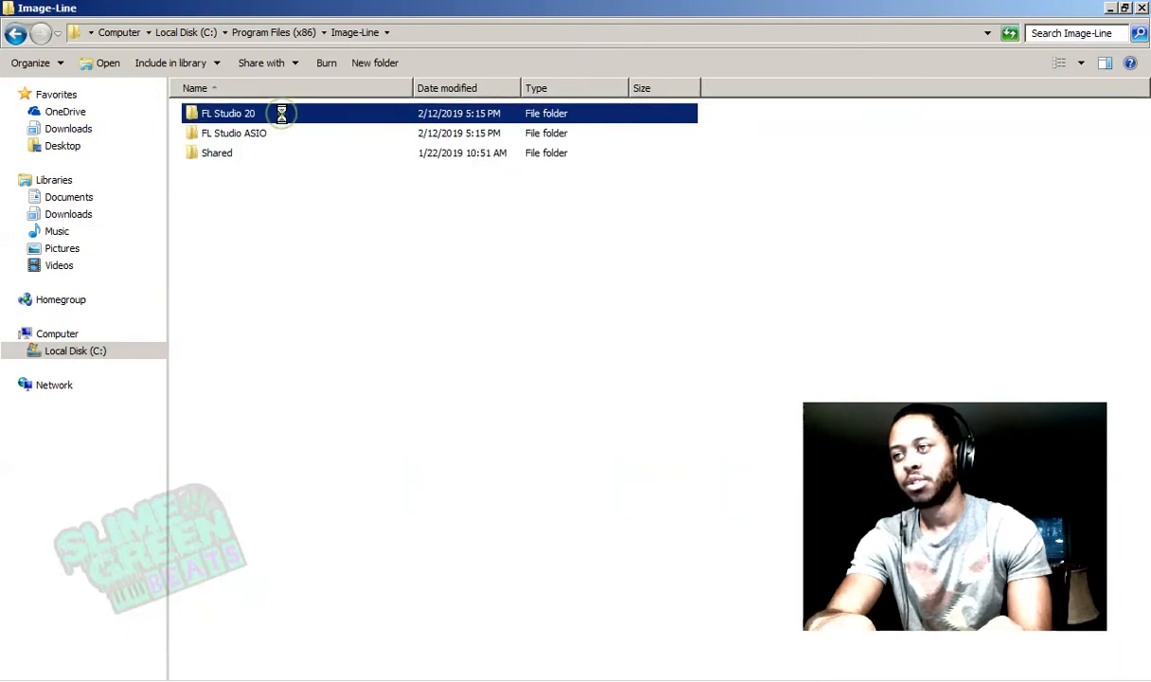
double_click(229, 112)
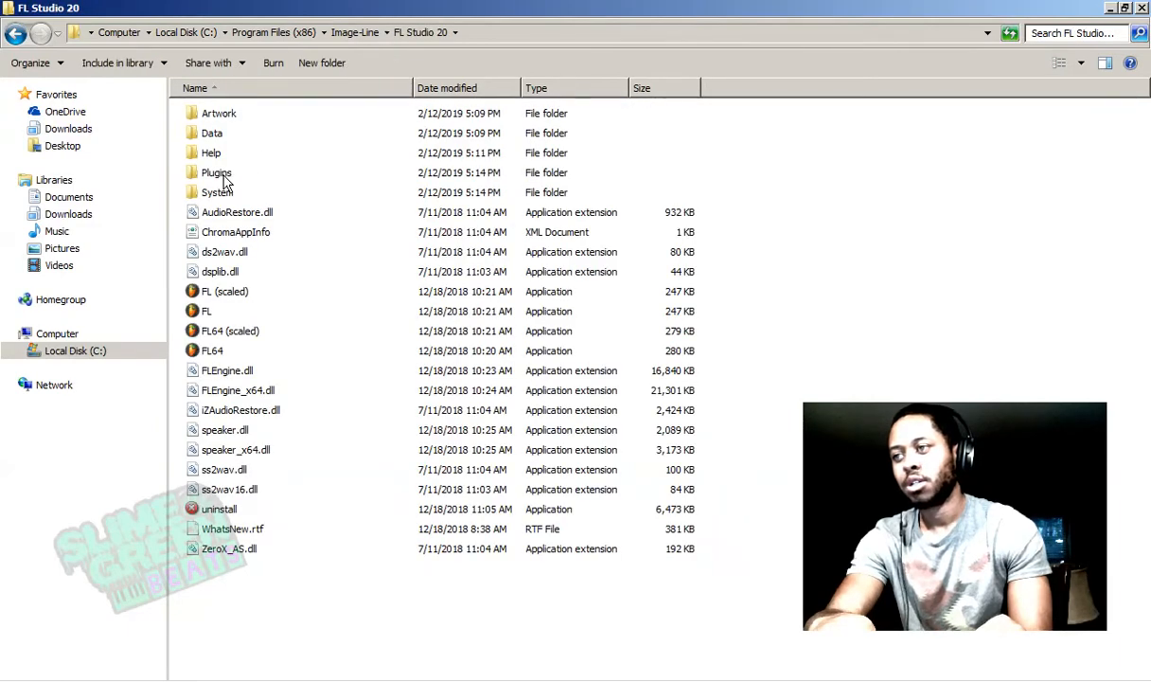
left_click(216, 172)
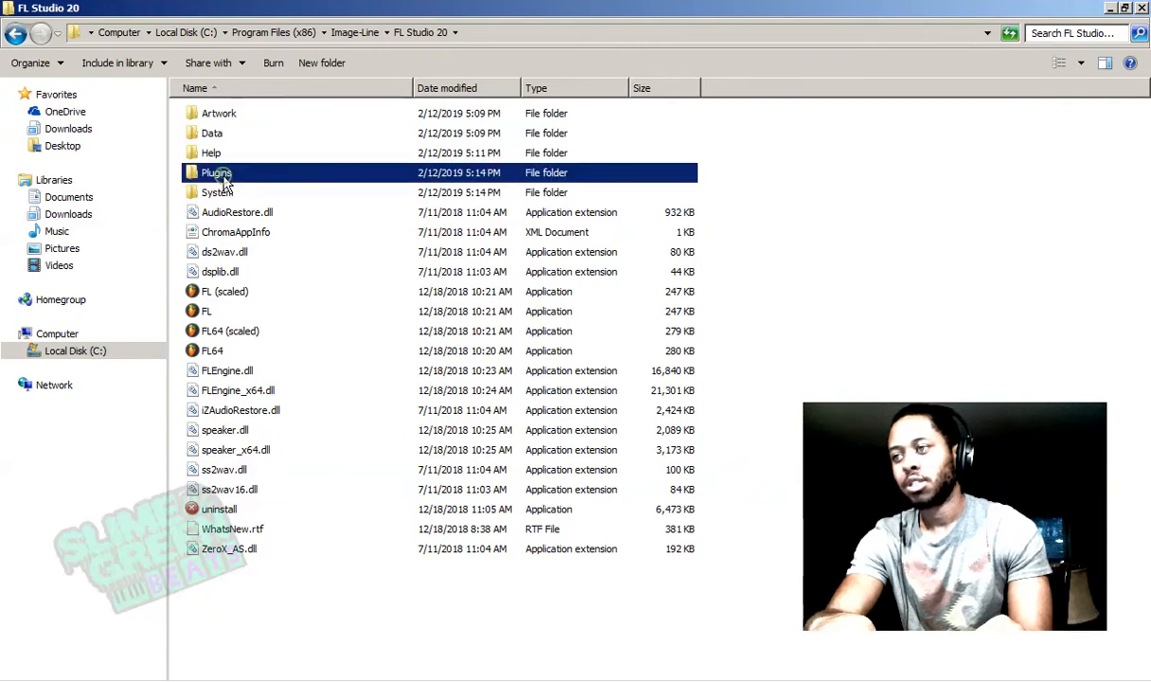
double_click(216, 173)
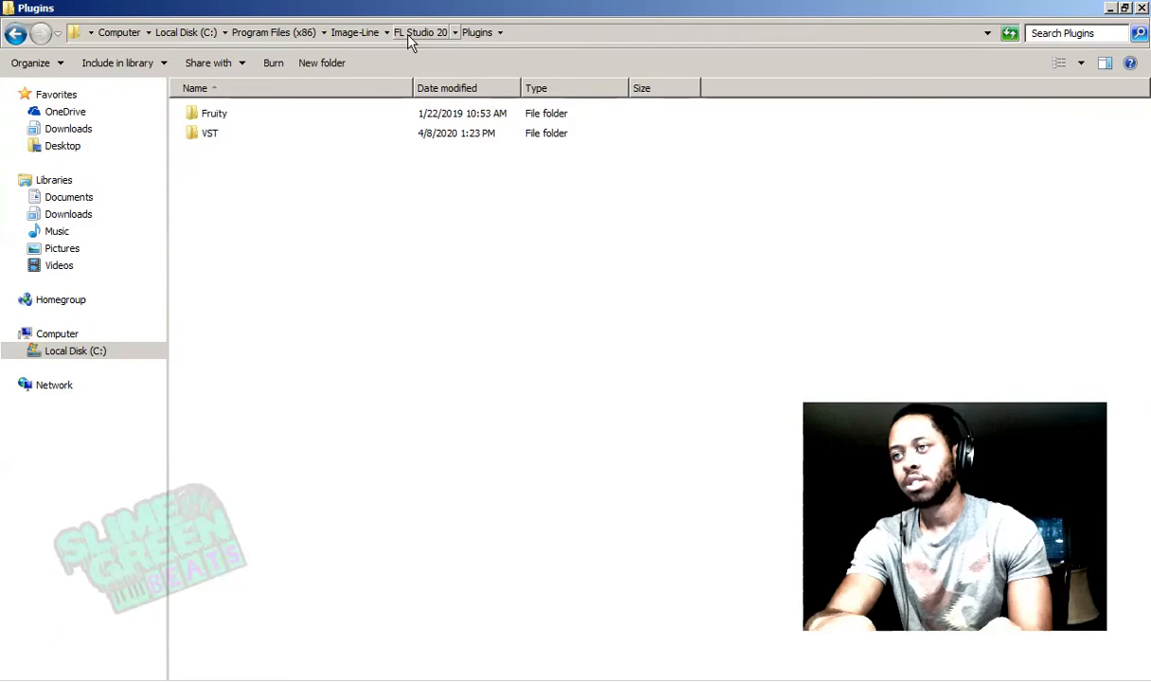
left_click(420, 32)
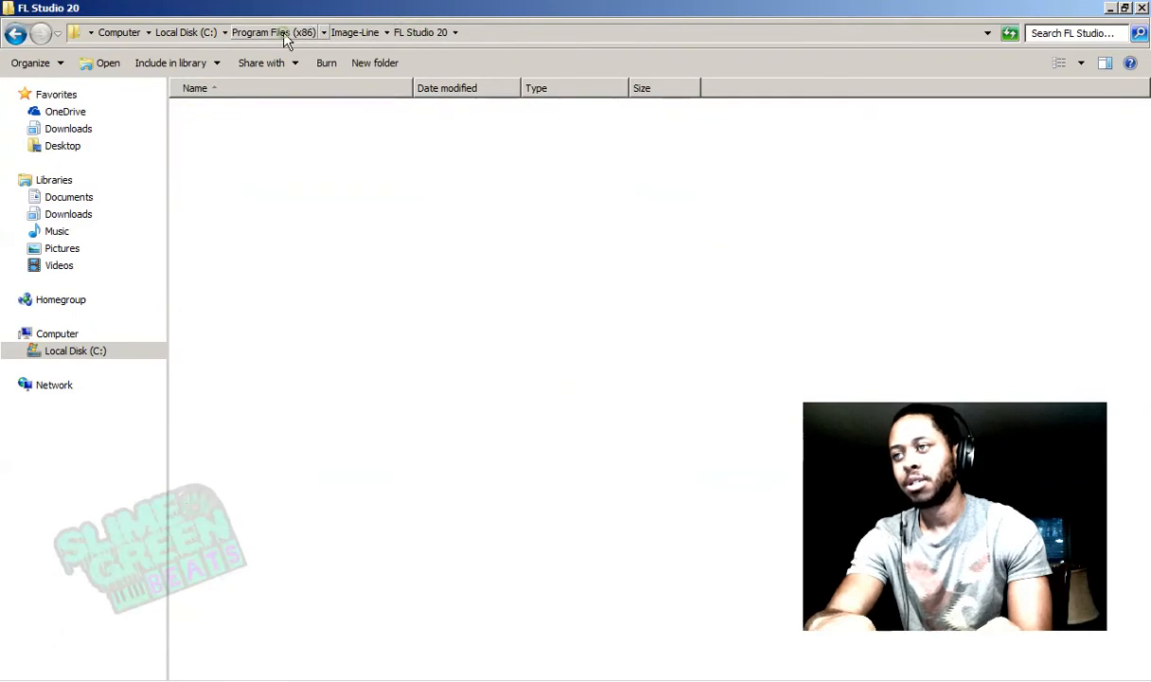
Navigate from Program Files (x86) down to FL Studio 20\Plugins\VST.
left_click(273, 33)
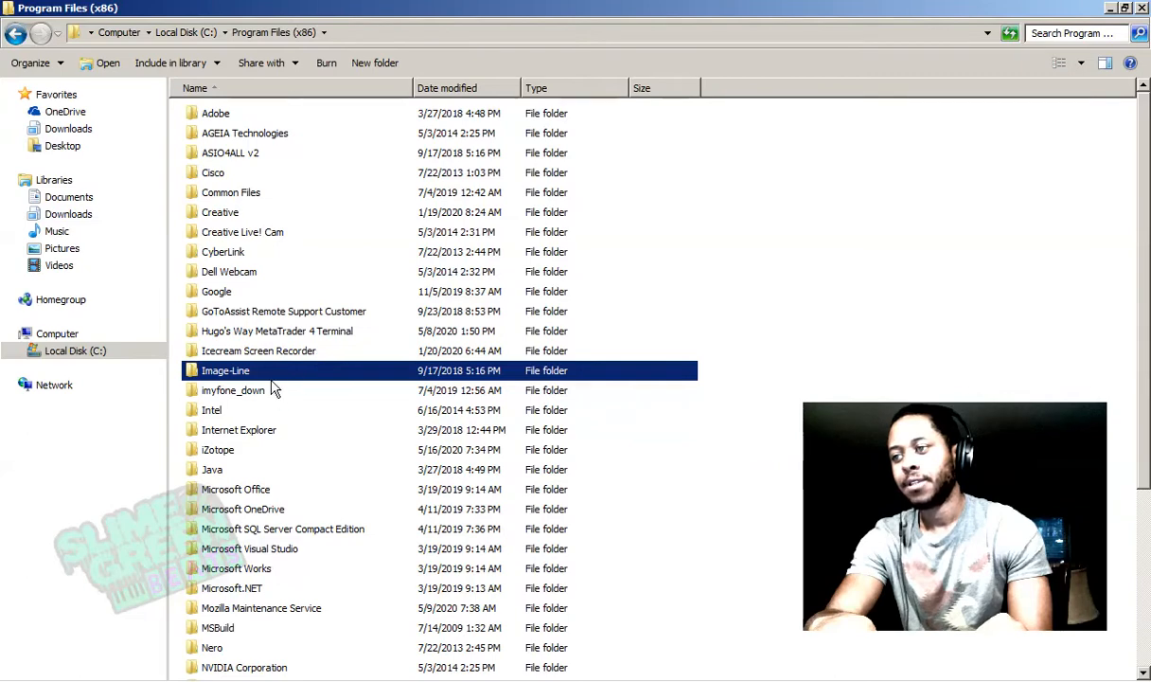
double_click(225, 370)
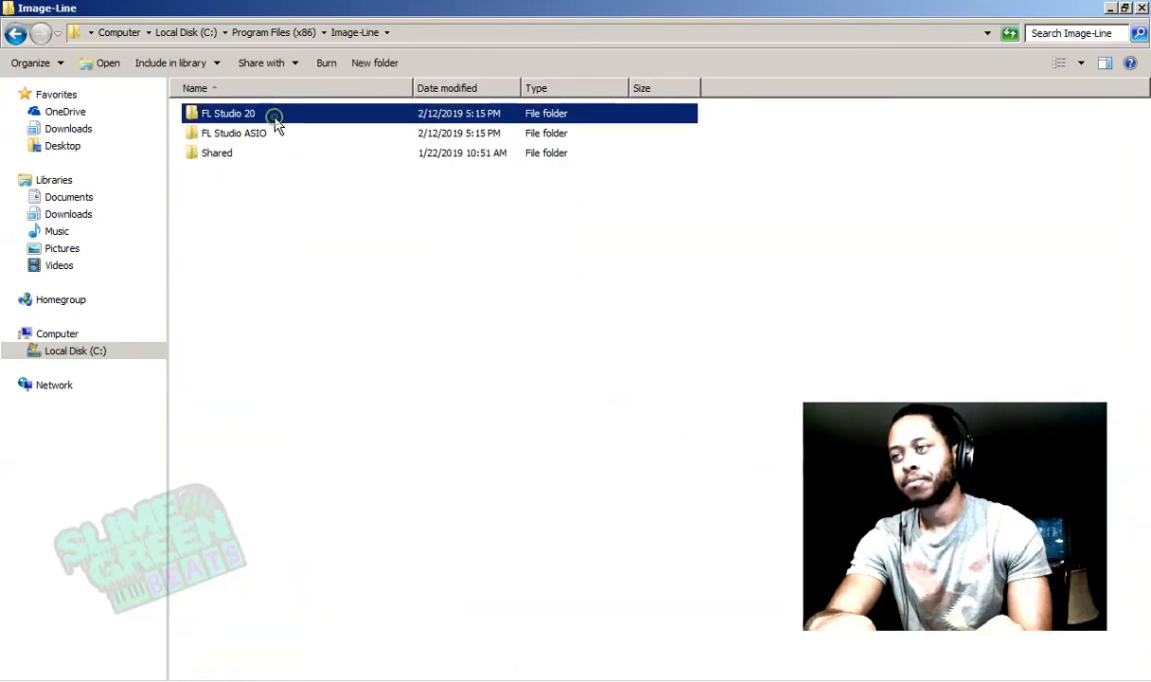
double_click(227, 113)
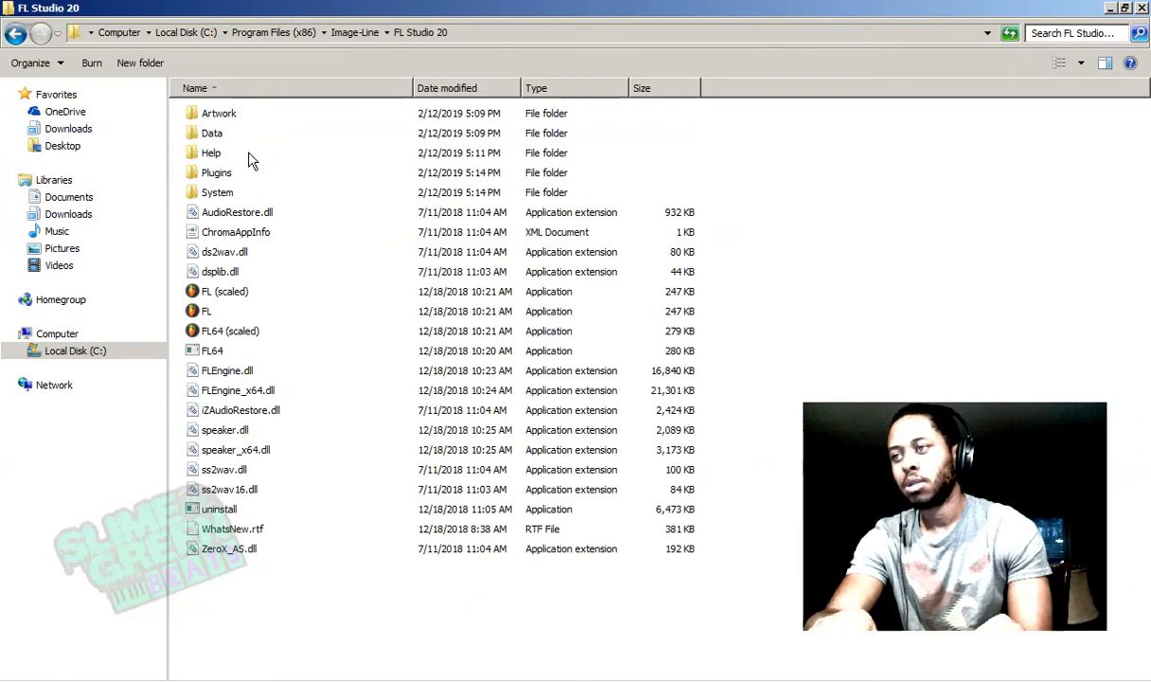
double_click(216, 173)
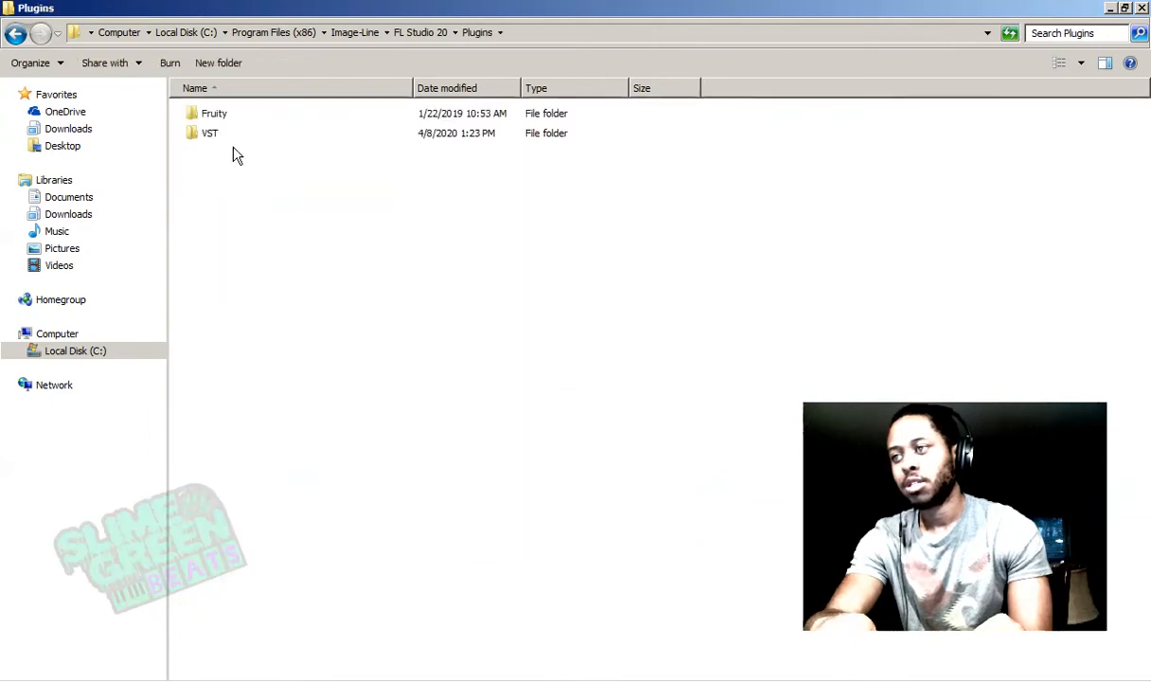
left_click(209, 132)
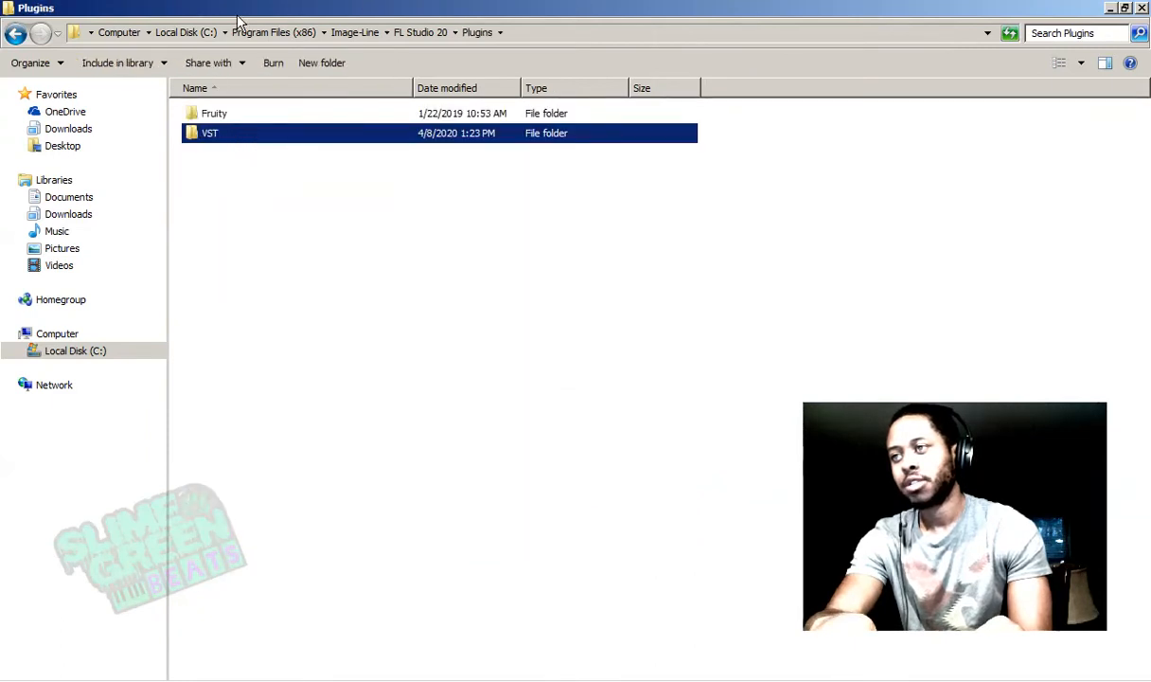
double_click(209, 133)
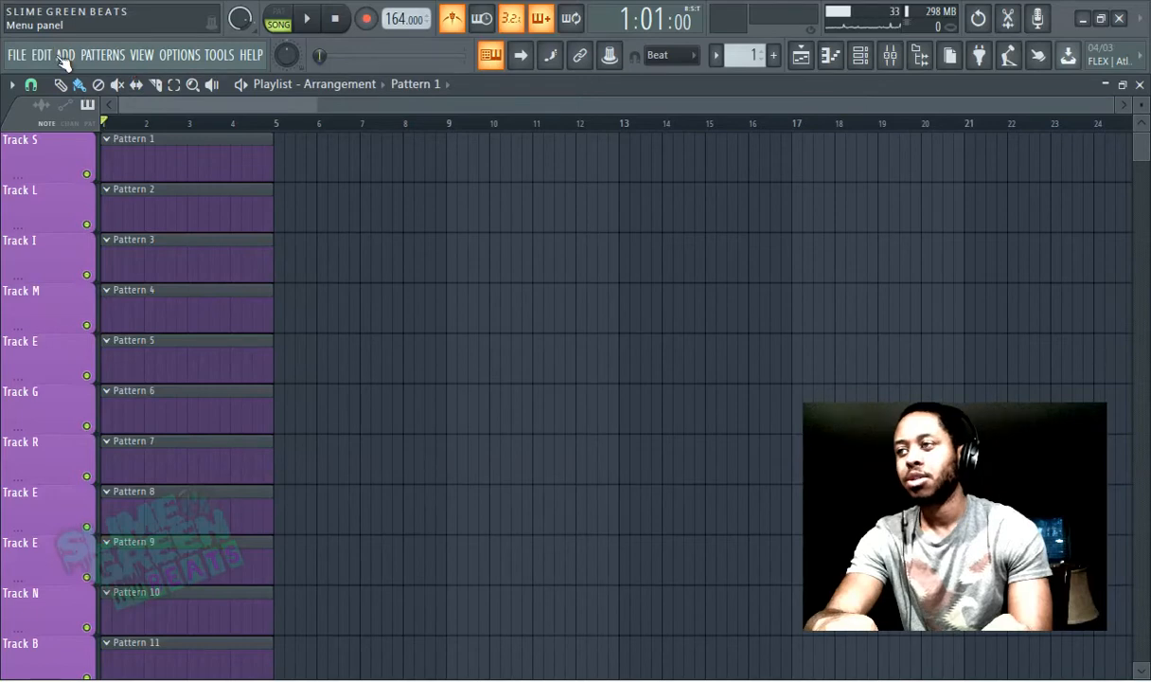
Scroll through the Add menu's 57 generator plugins, then open Plugin Manager.
left_click(67, 54)
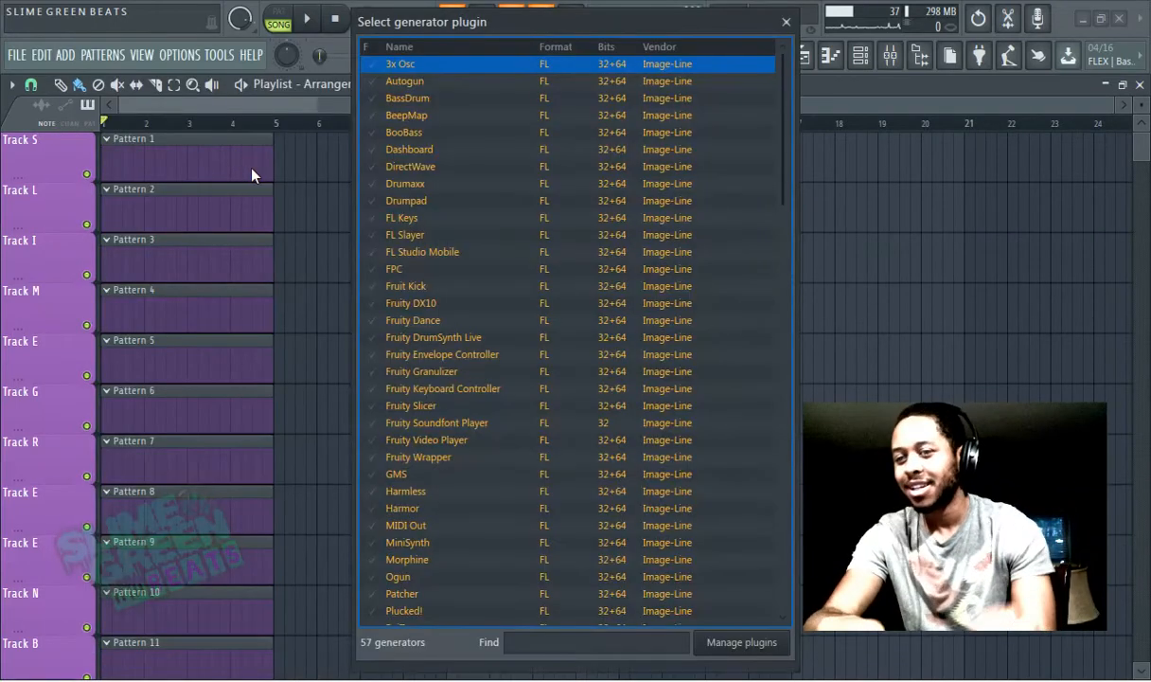
scroll("down", 3)
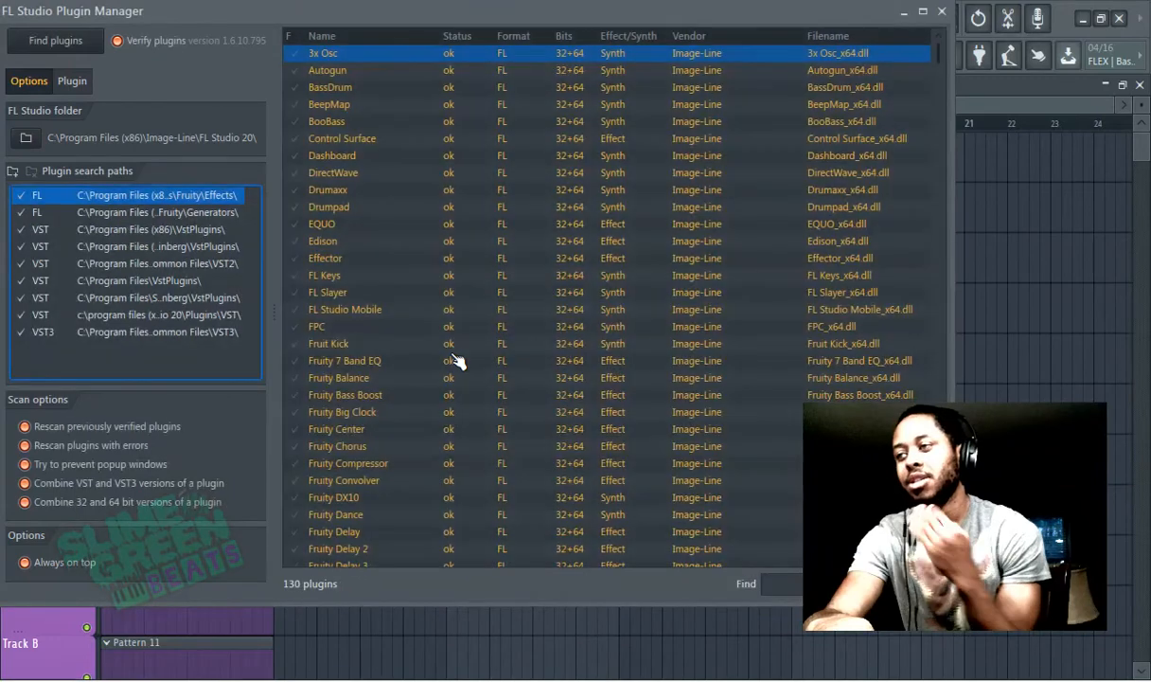
Scroll through third-party VSTs like Dexed, SynthMaster, Helm and Ozone 9, then close Plugin Manager.
scroll("down", 3)
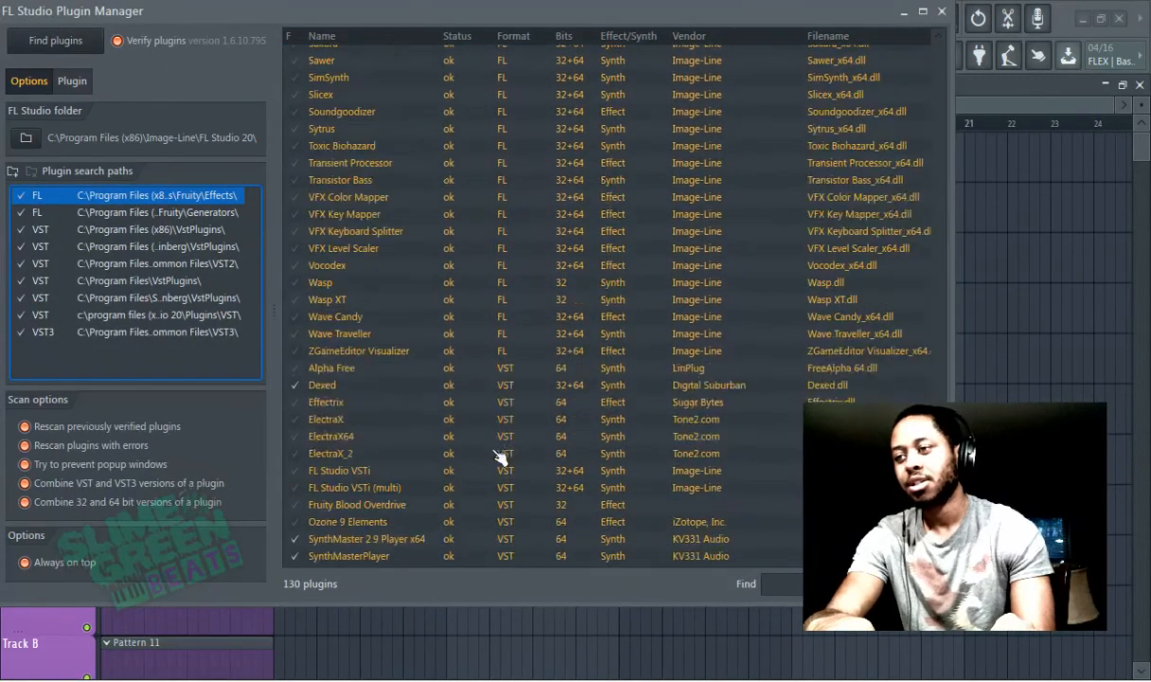
scroll("down", 3)
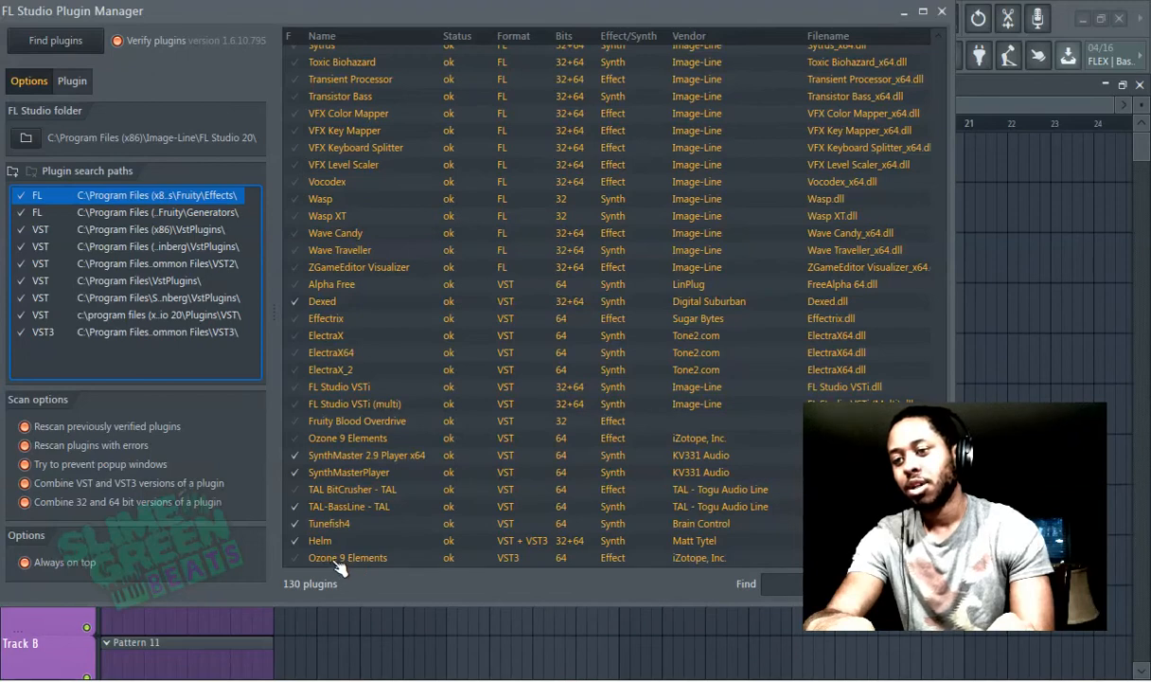
mouse_move(352, 518)
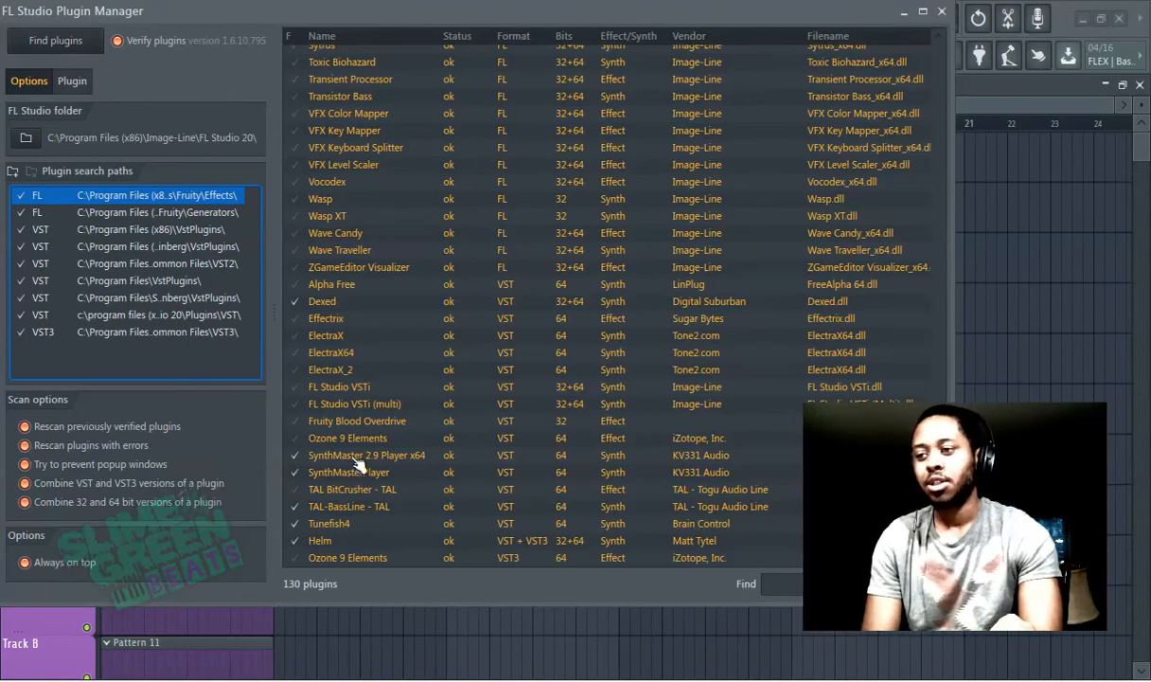
scroll("up", 3)
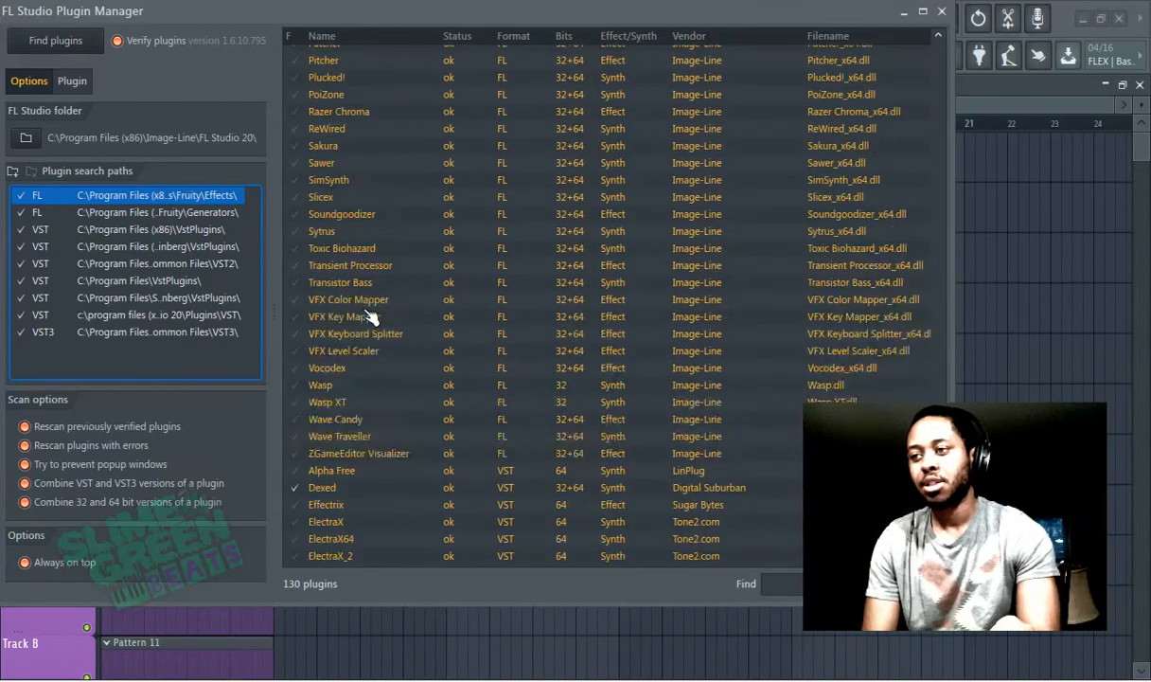
left_click(941, 10)
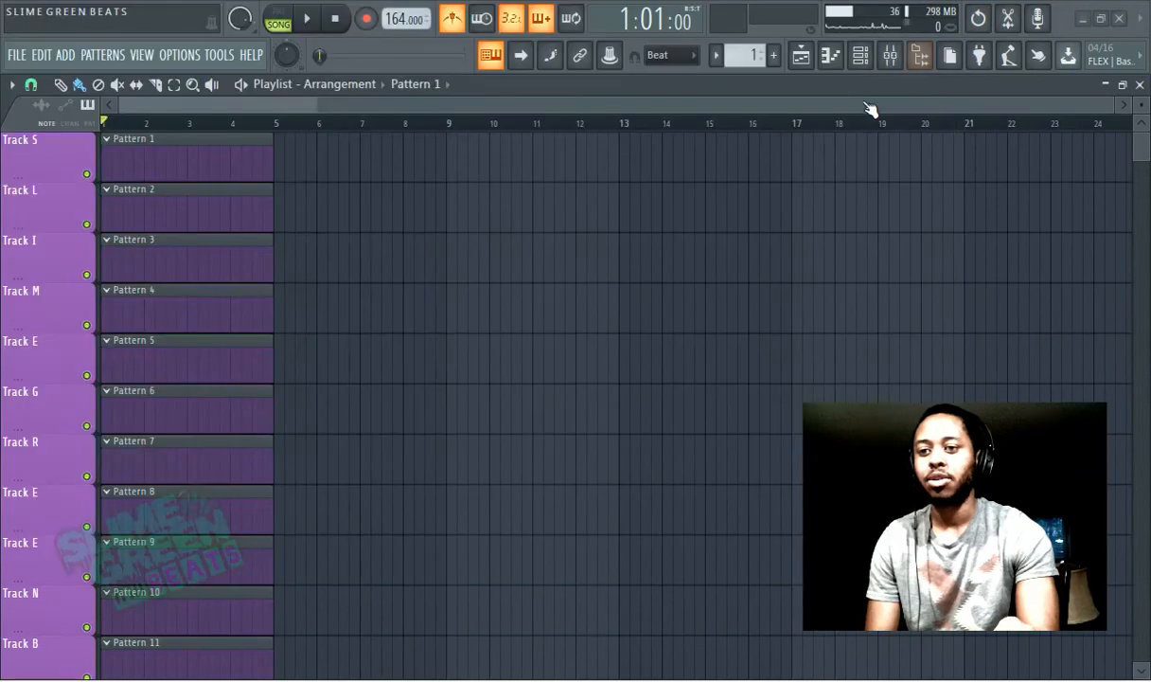